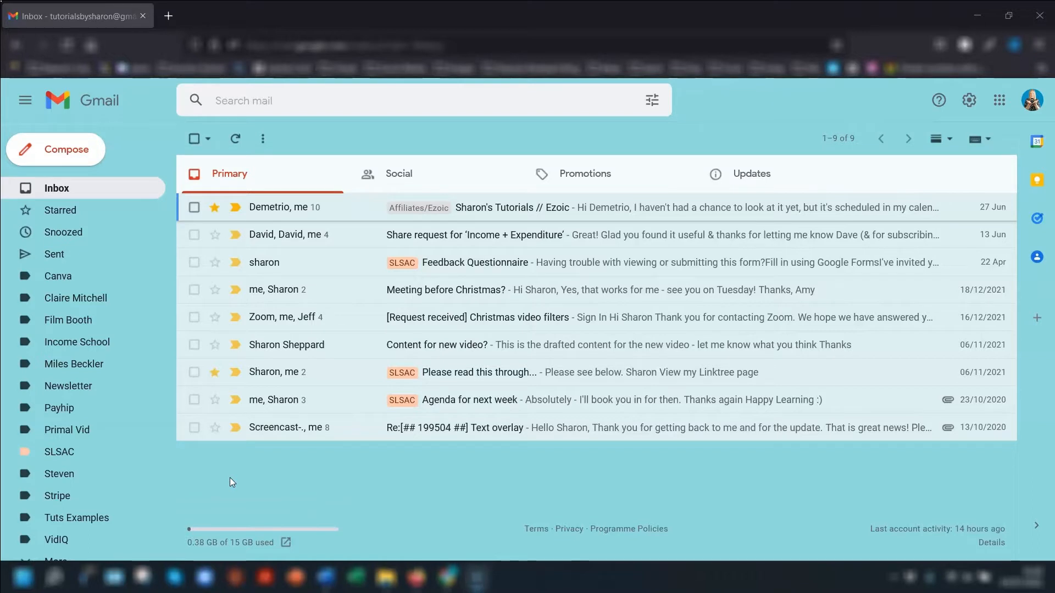
mouse_move(209, 396)
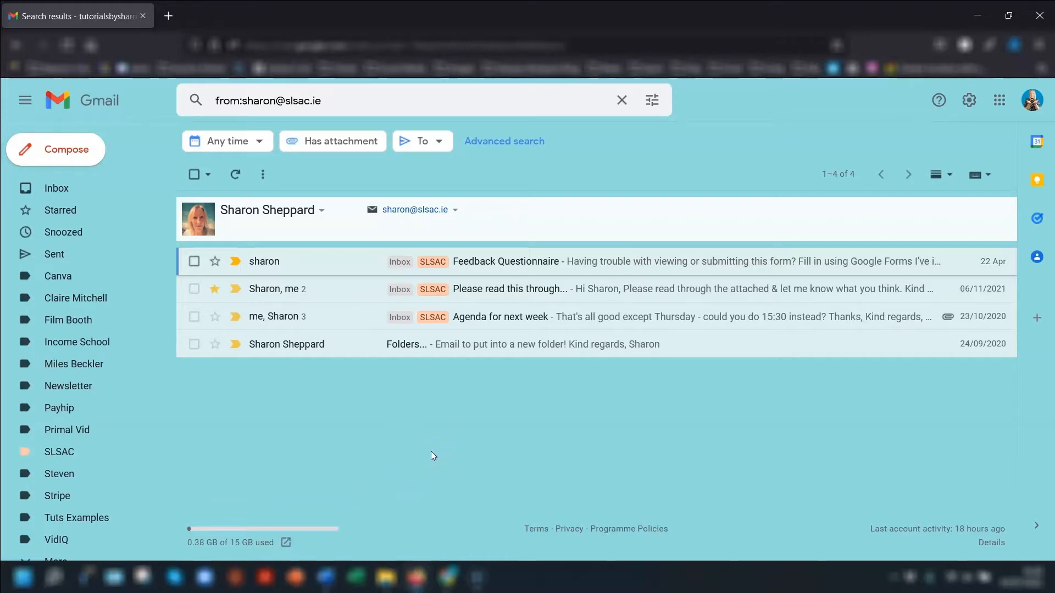
mouse_move(543, 316)
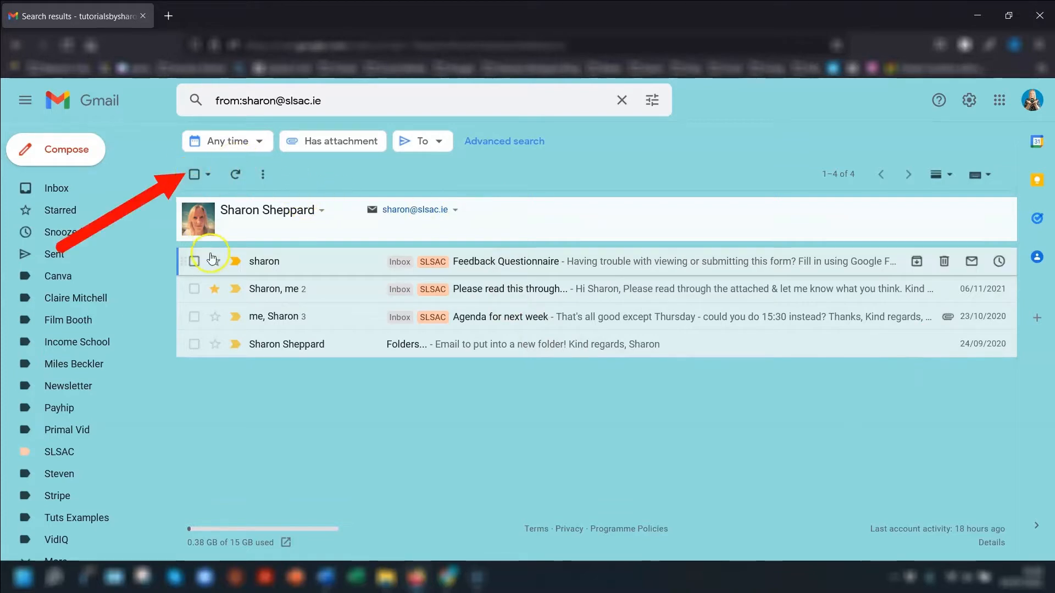
Step: Run a from: search on the sender's address, listing their four emails
left_click(193, 174)
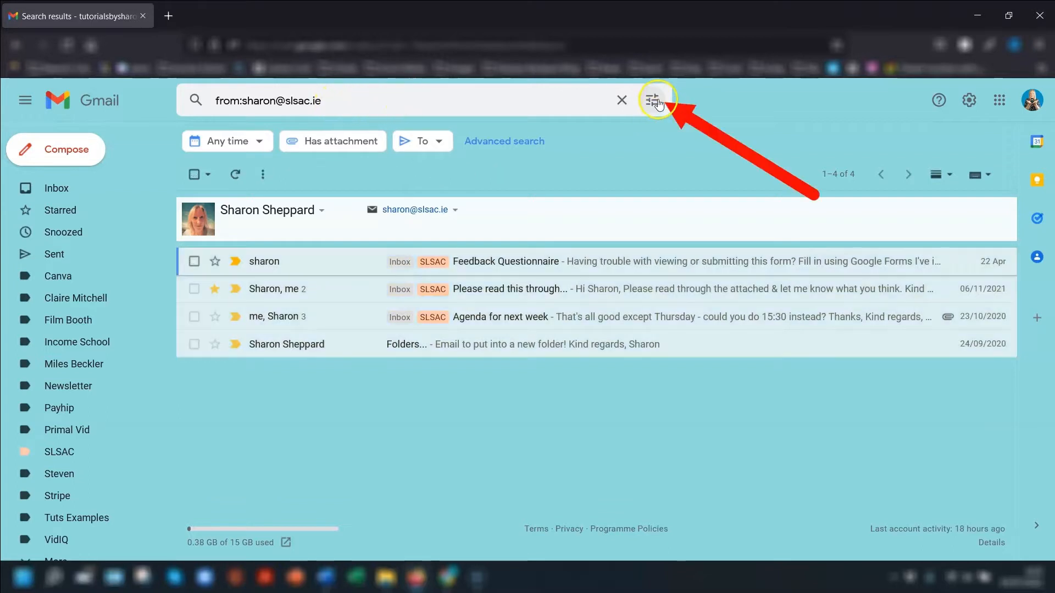
Step: Narrow the sender search to emails containing 'form' from the last 6 months, then return to Inbox
left_click(652, 100)
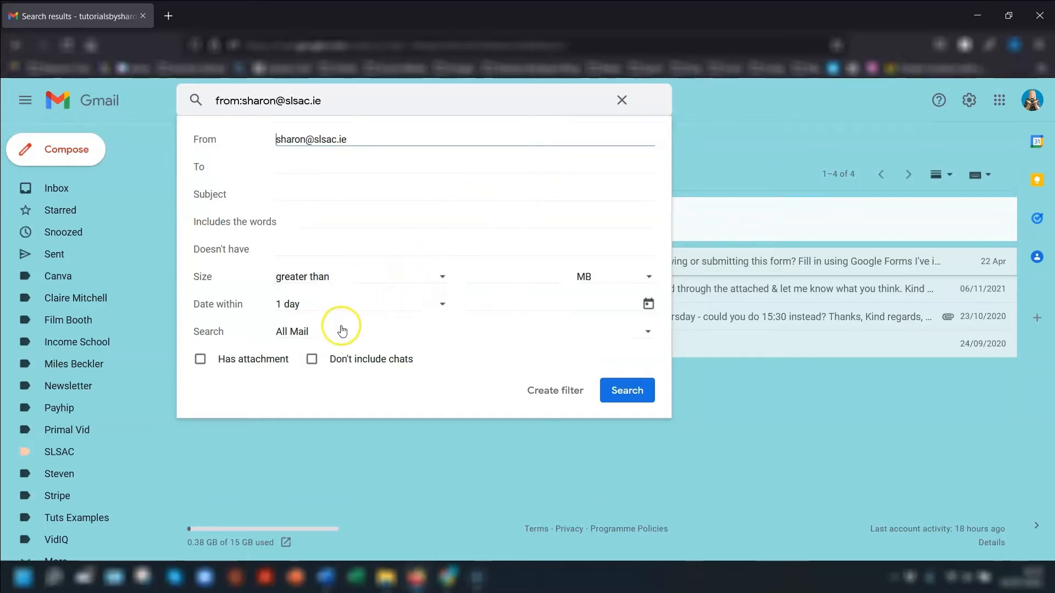
left_click(363, 303)
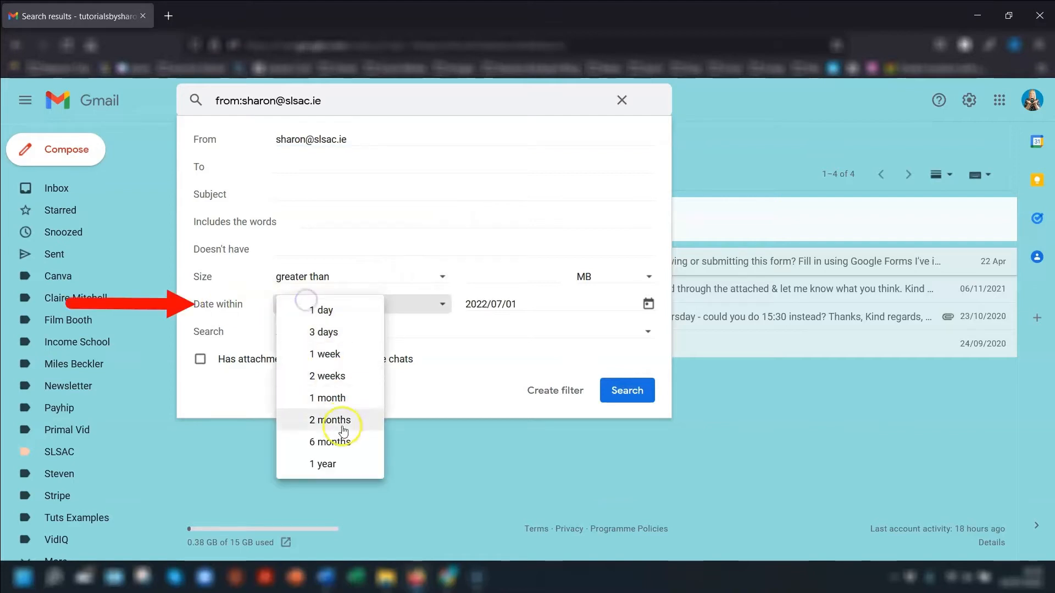
left_click(331, 442)
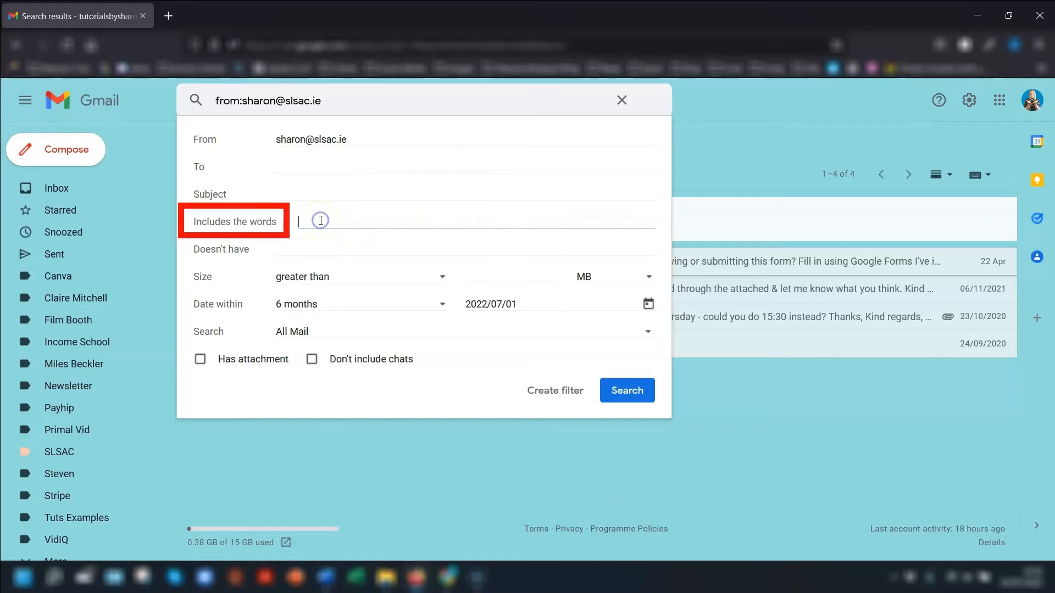
type("form")
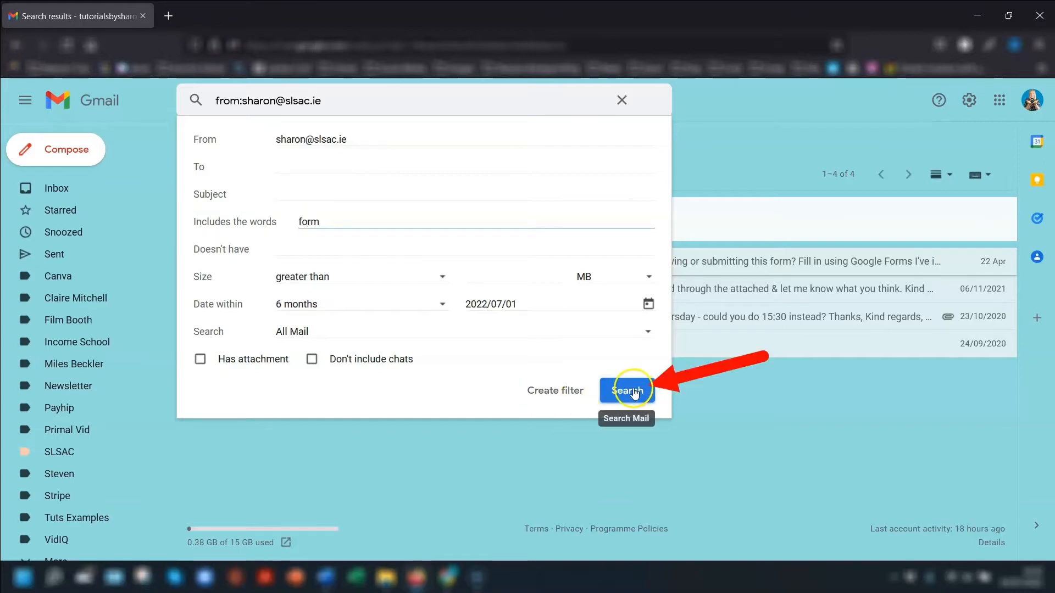
left_click(625, 390)
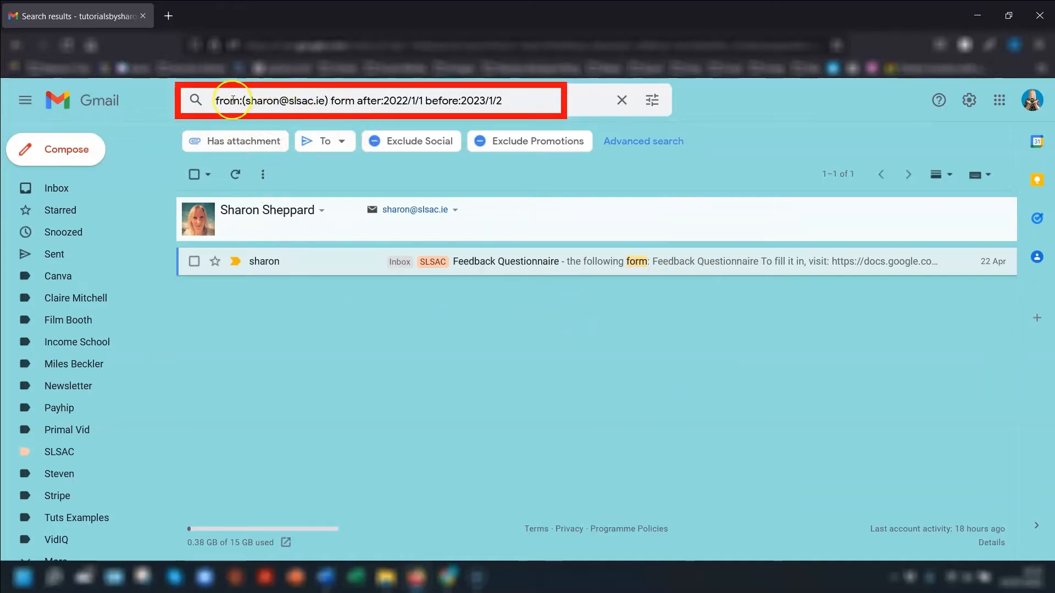
left_click(621, 99)
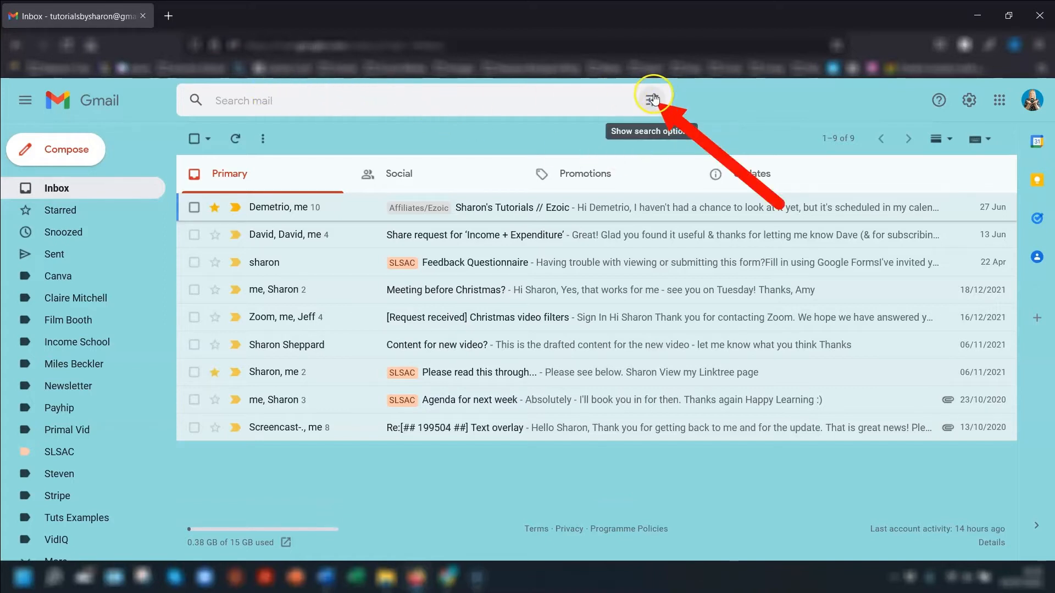
Step: Start a filter for mail from the suggested tutsexamples contact address
left_click(652, 99)
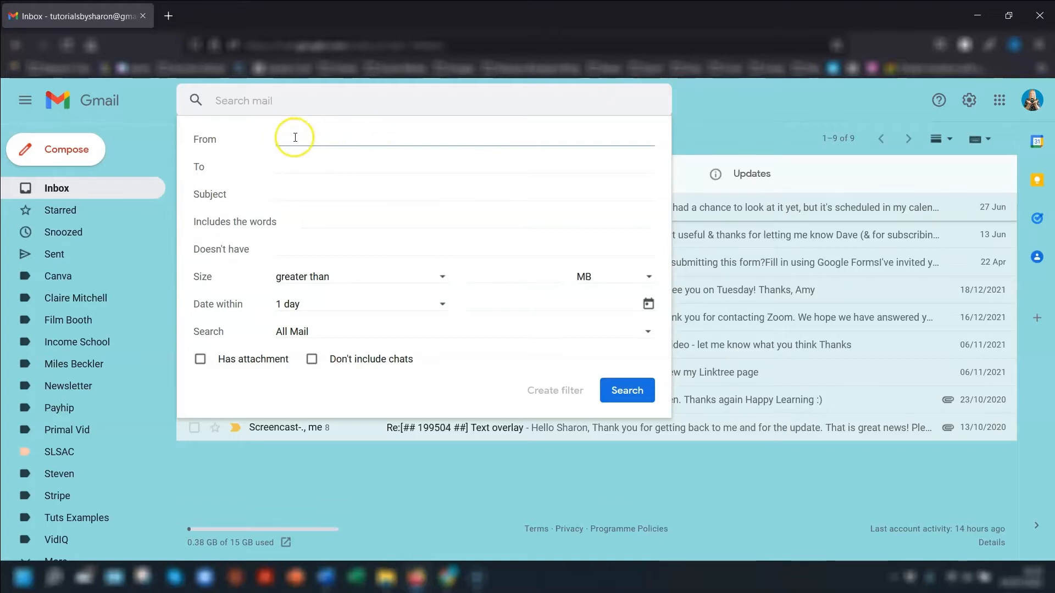
type("tu")
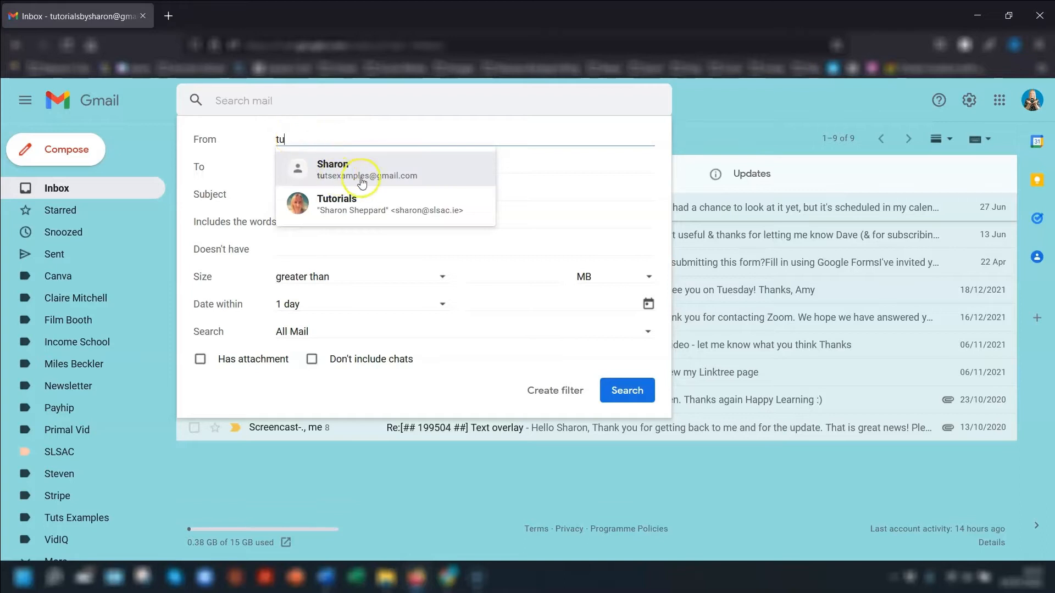
left_click(362, 170)
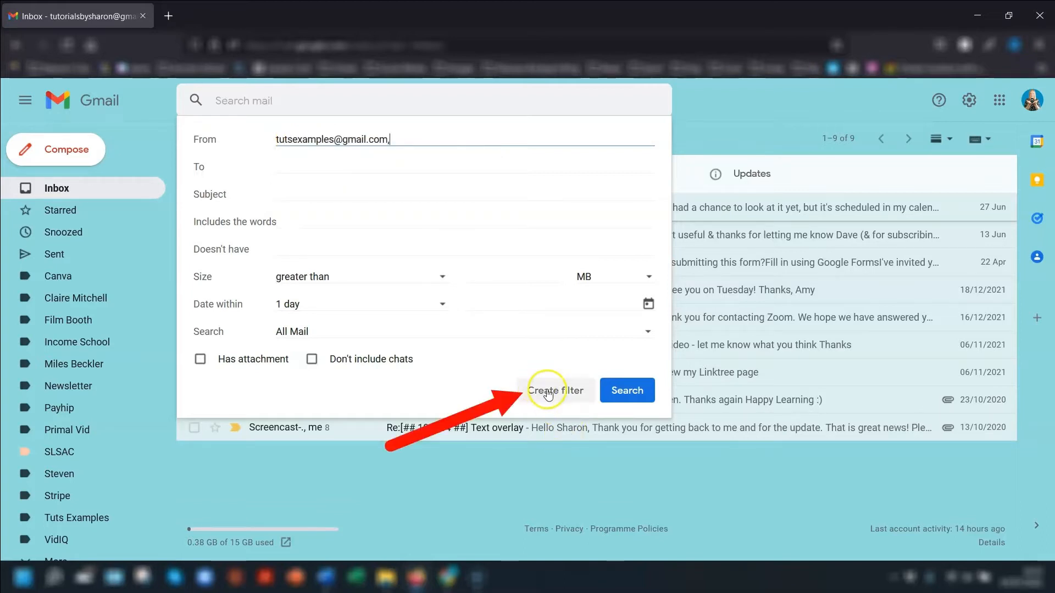
left_click(556, 390)
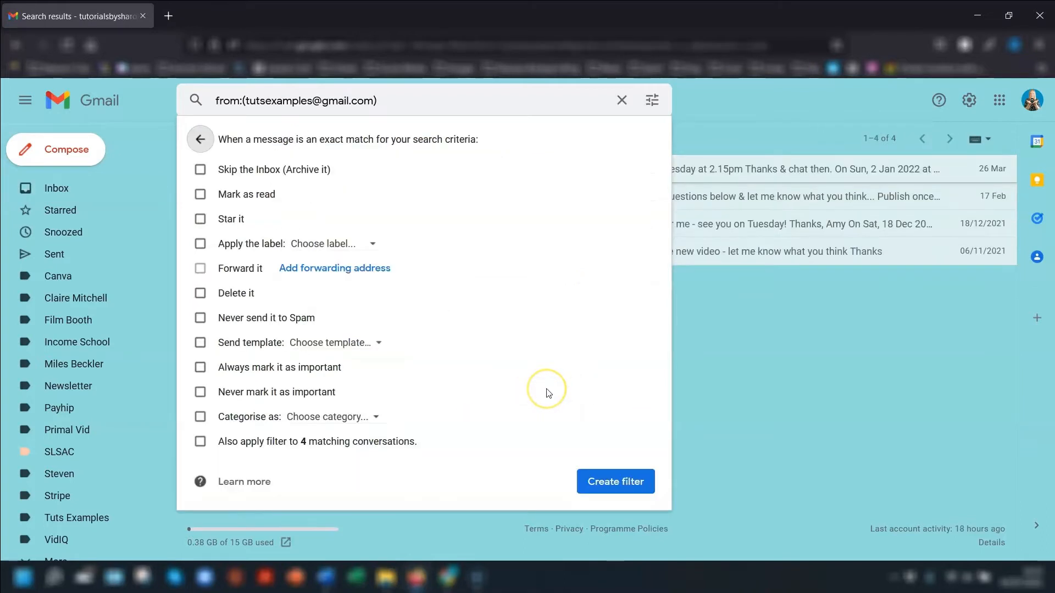
mouse_move(549, 375)
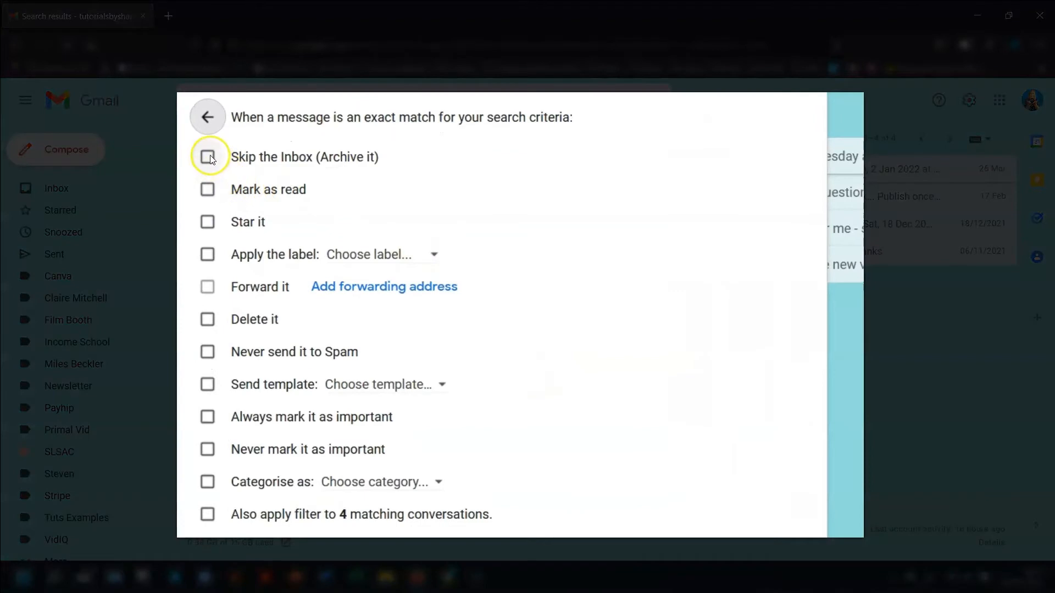
Step: Save the filter to skip the Inbox and apply a new 'Tutorials' label, including existing conversations
left_click(207, 156)
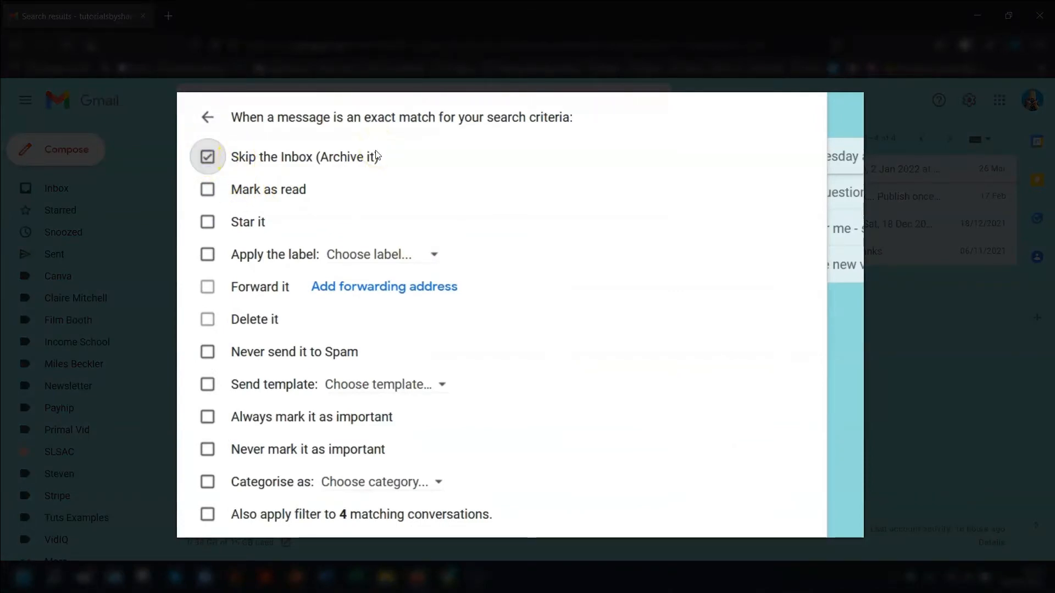
mouse_move(207, 254)
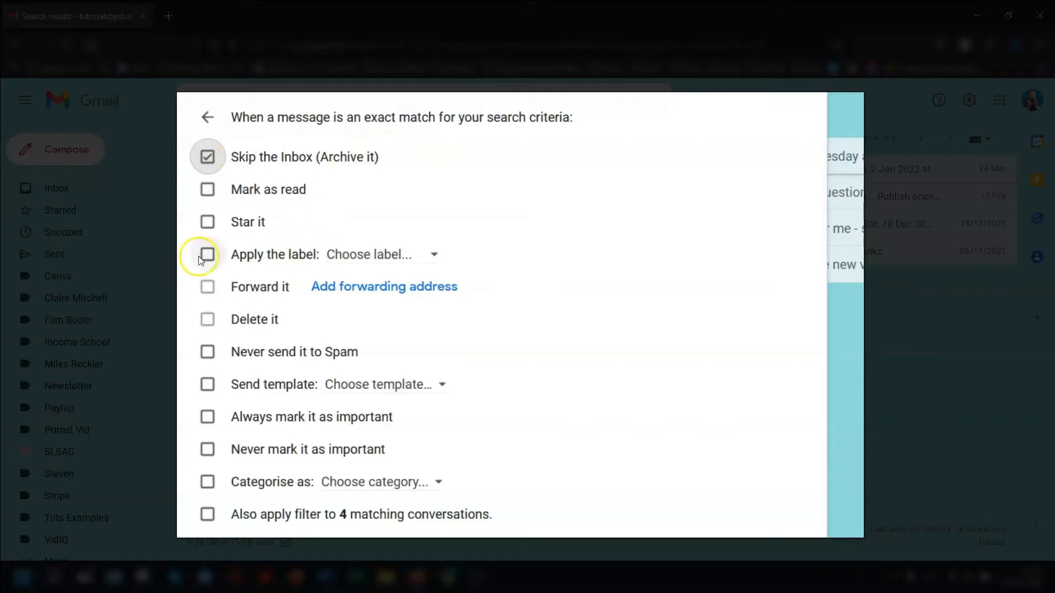
left_click(207, 254)
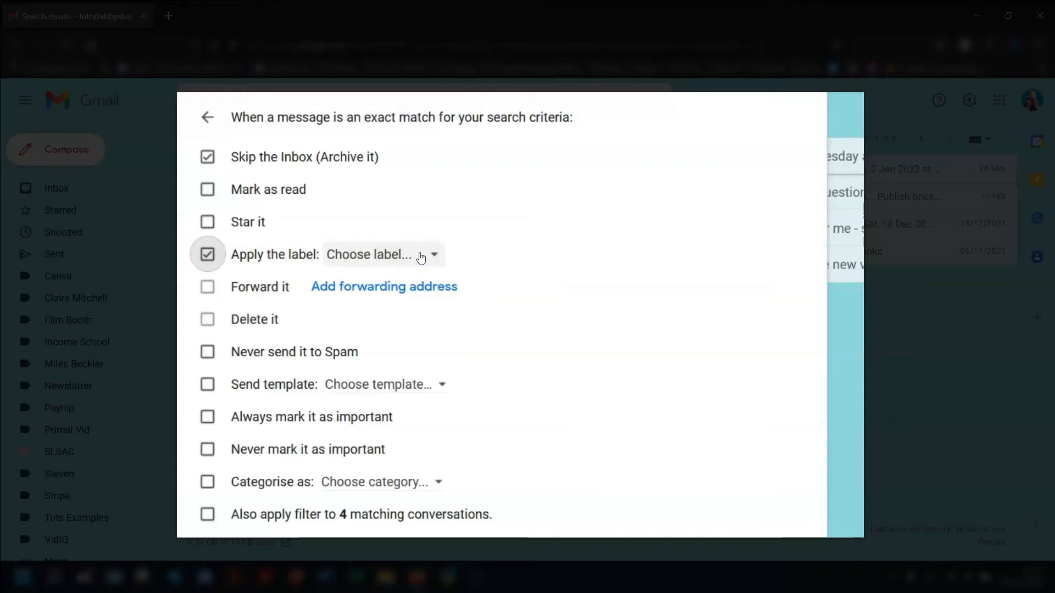
left_click(383, 254)
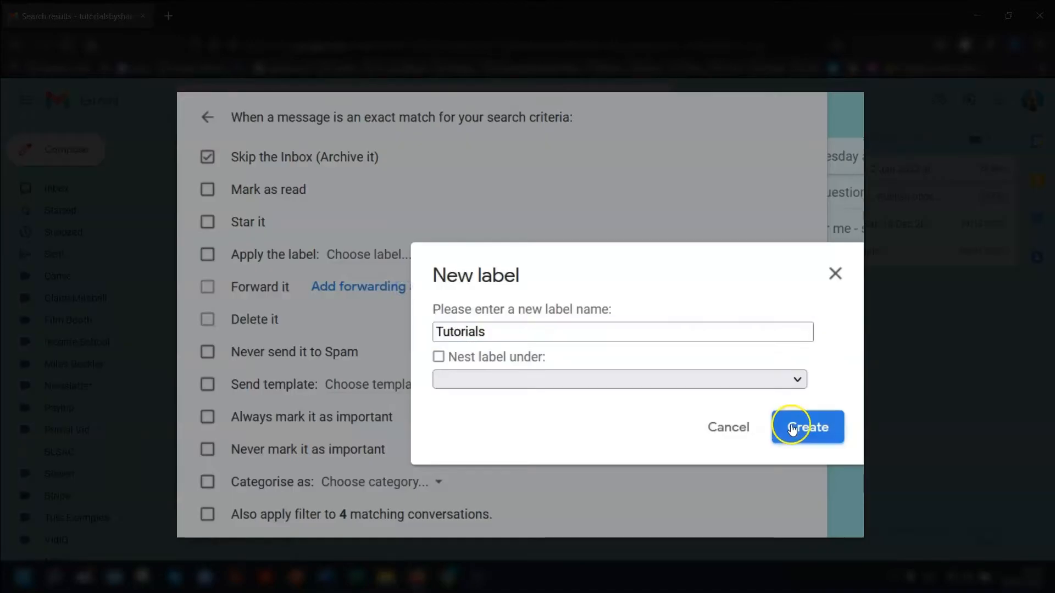
left_click(806, 427)
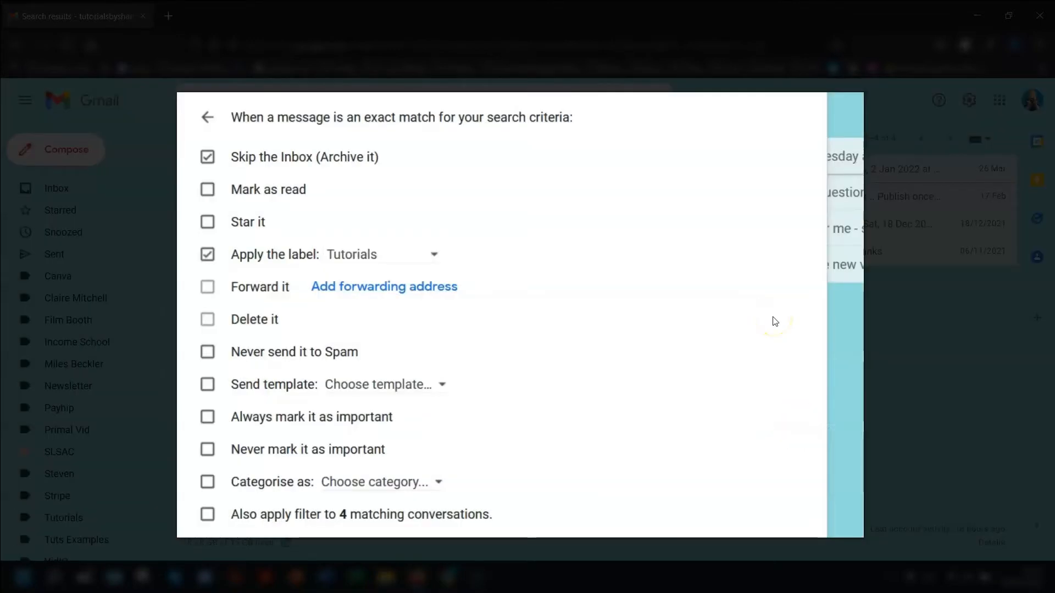
mouse_move(520, 408)
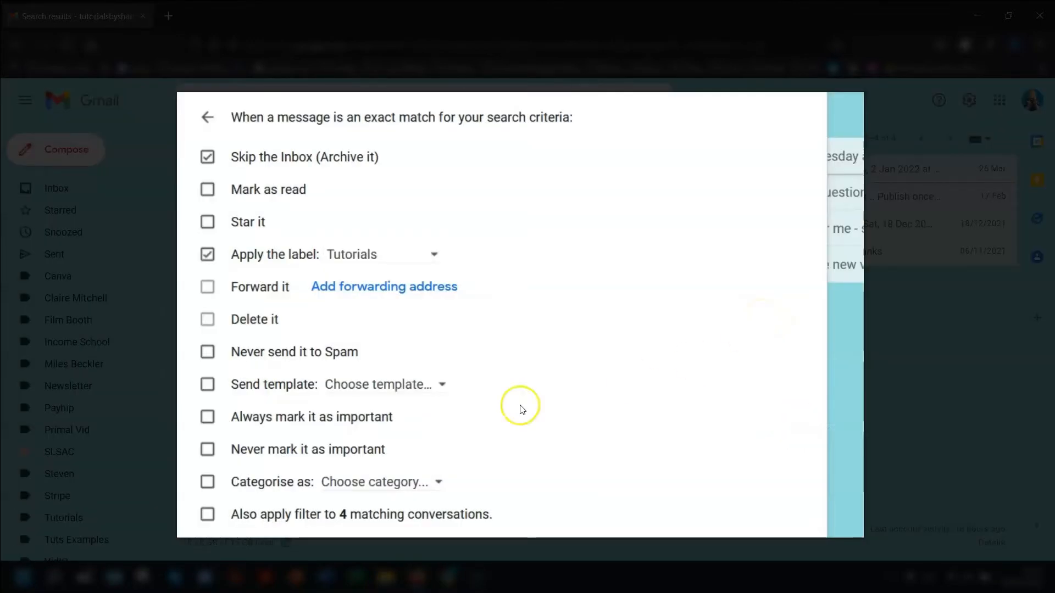
mouse_move(273, 518)
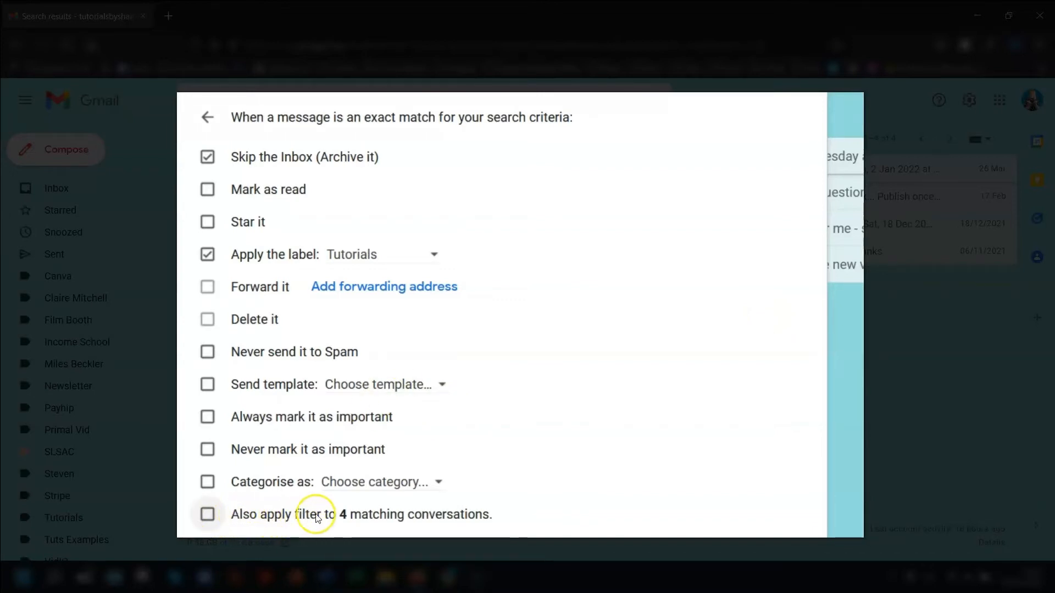
left_click(207, 455)
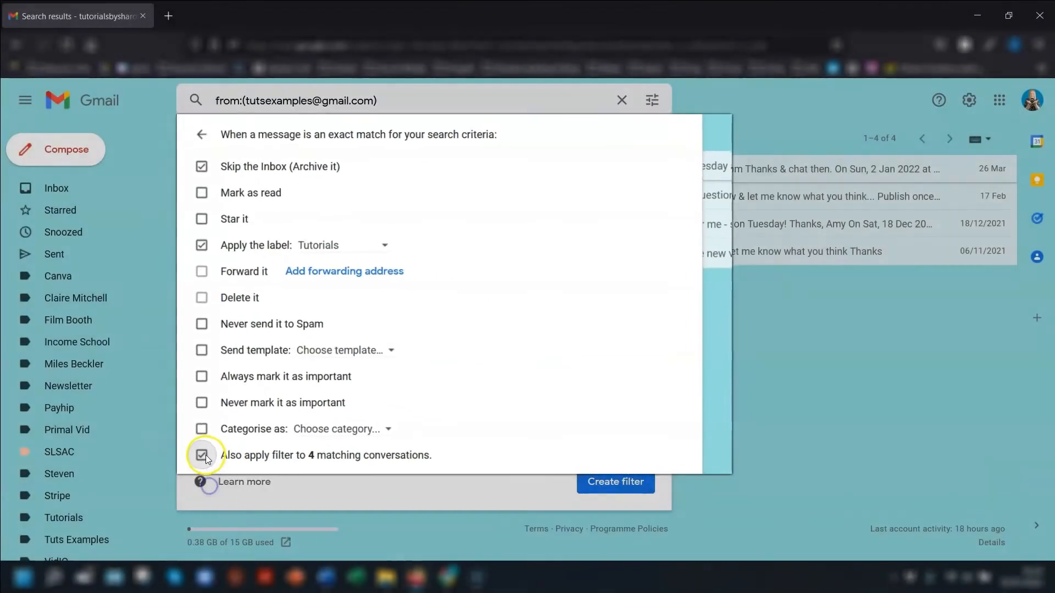
left_click(614, 482)
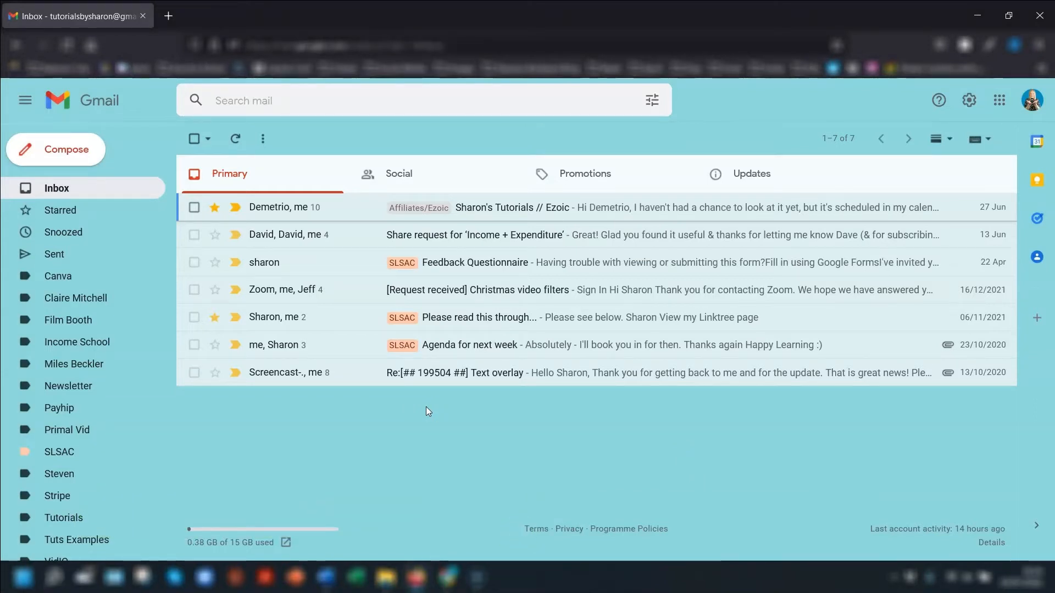
mouse_move(268, 263)
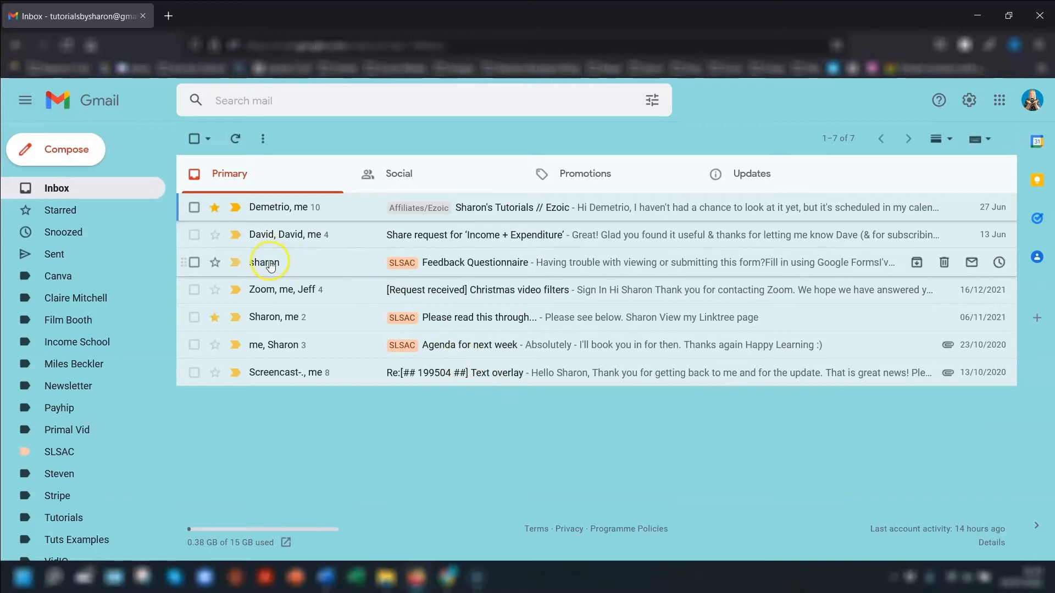
Step: View the form sender's full contact details and recent interactions, then close the side panel
left_click(264, 263)
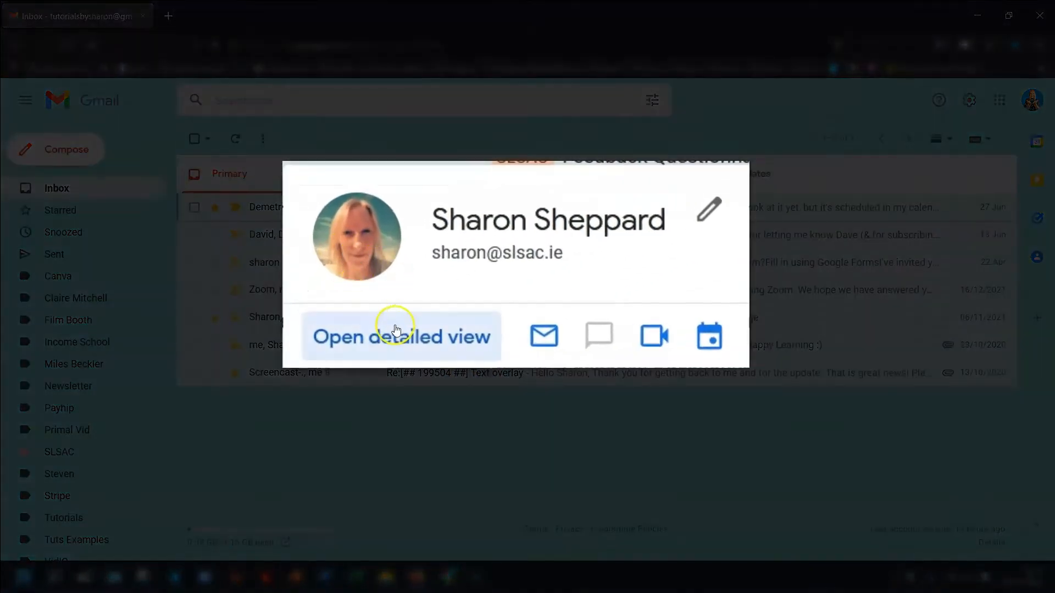
left_click(401, 336)
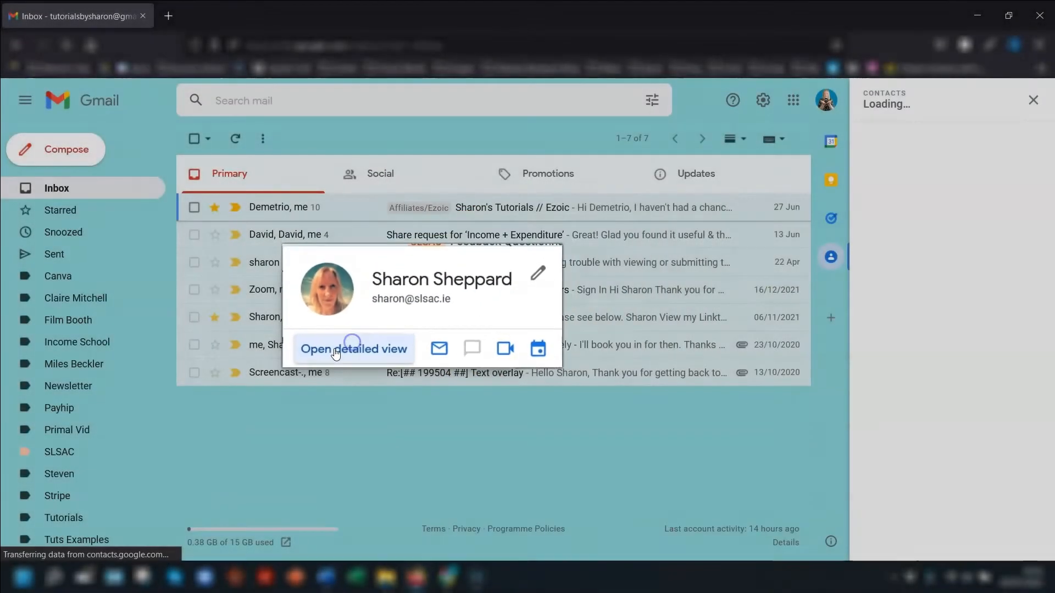
left_click(353, 348)
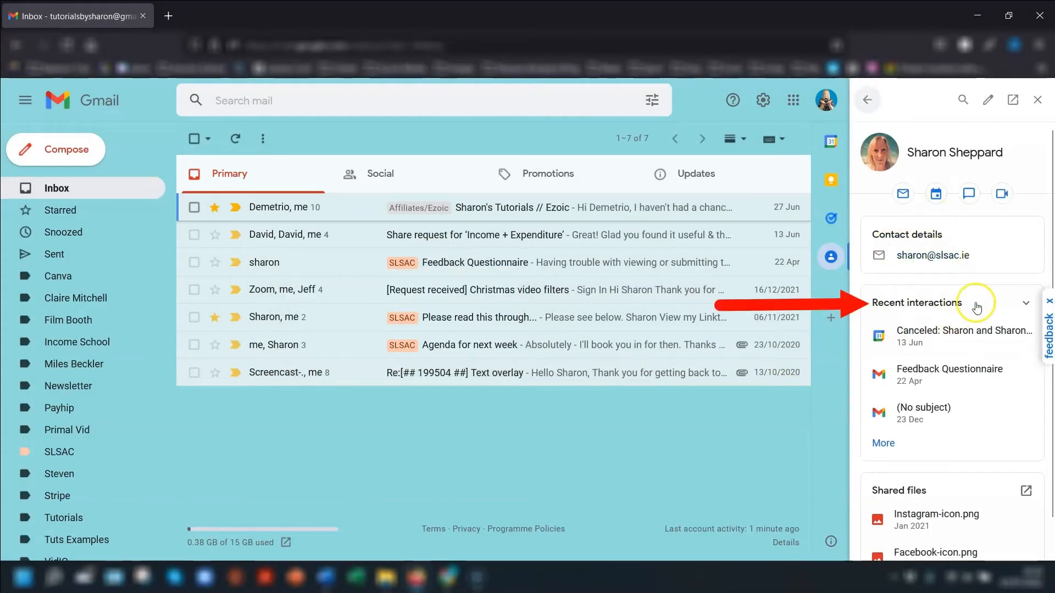
mouse_move(954, 339)
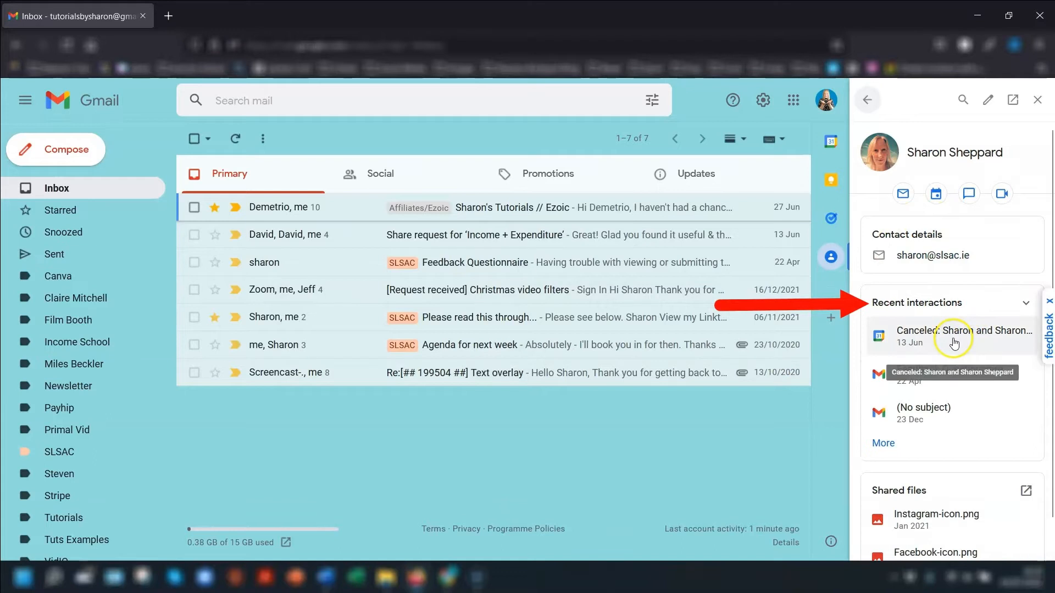
scroll("down", 3)
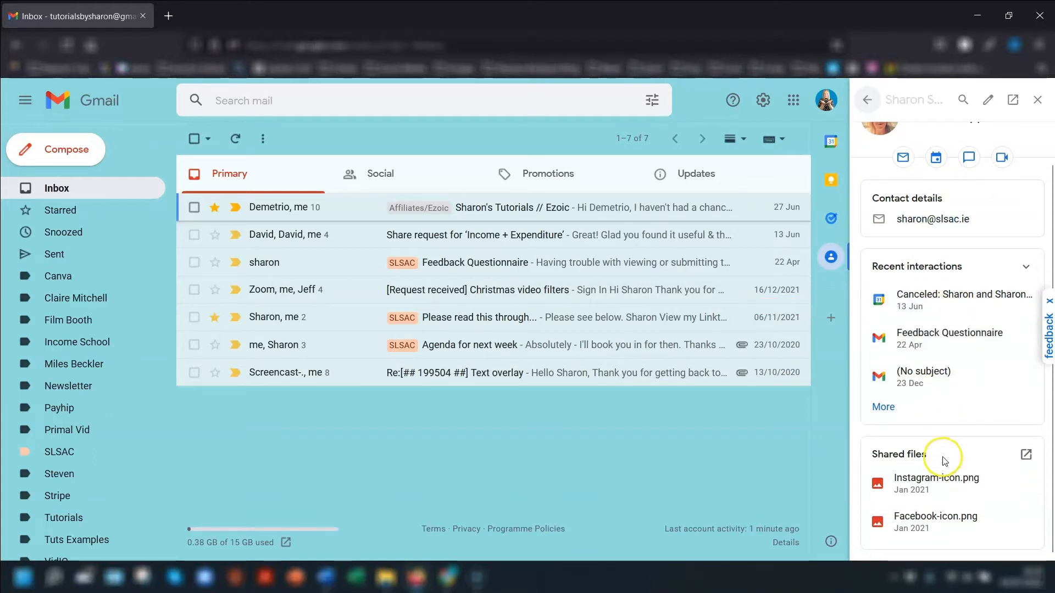
mouse_move(927, 431)
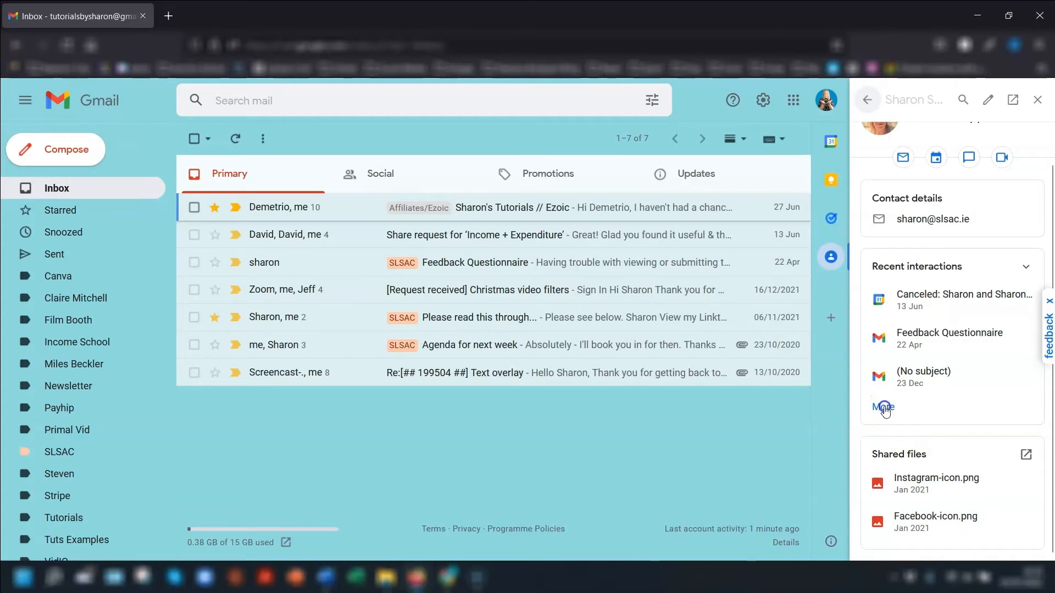
left_click(1038, 100)
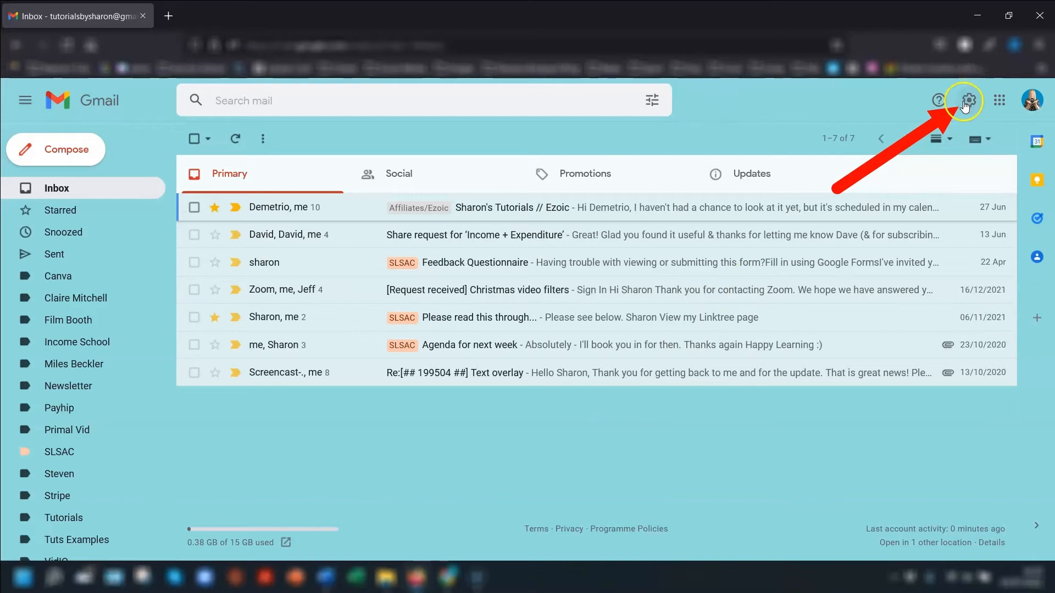
Step: Select Multiple Inboxes as the inbox type in quick settings
left_click(964, 100)
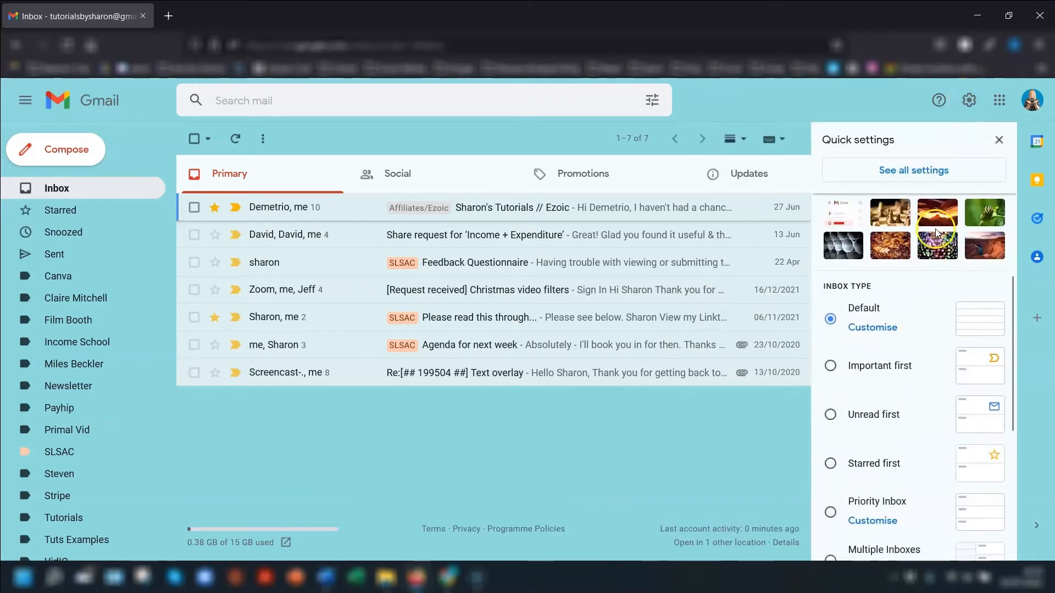
scroll("down", 3)
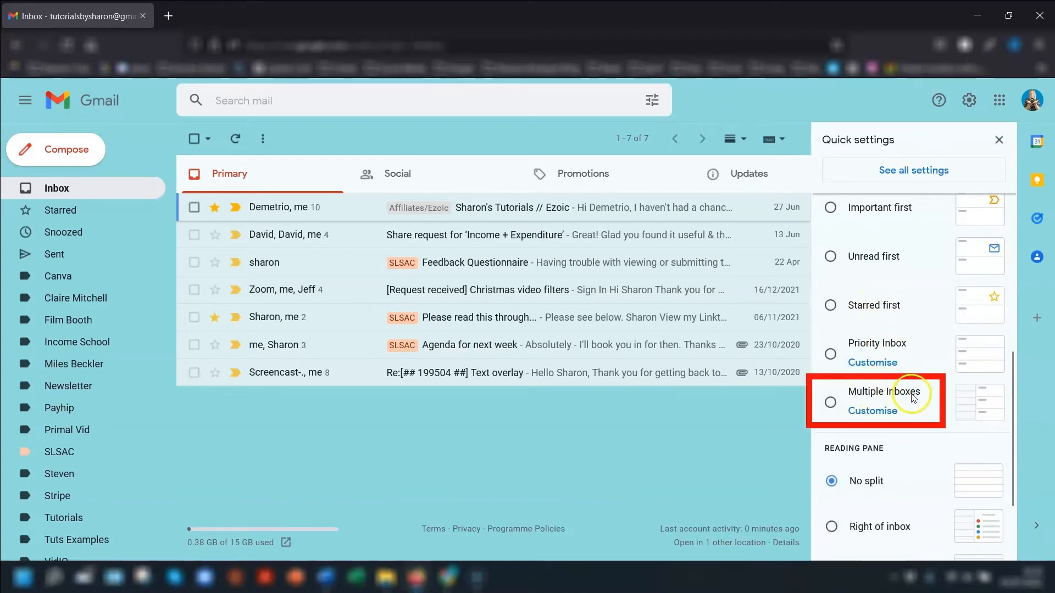
left_click(831, 401)
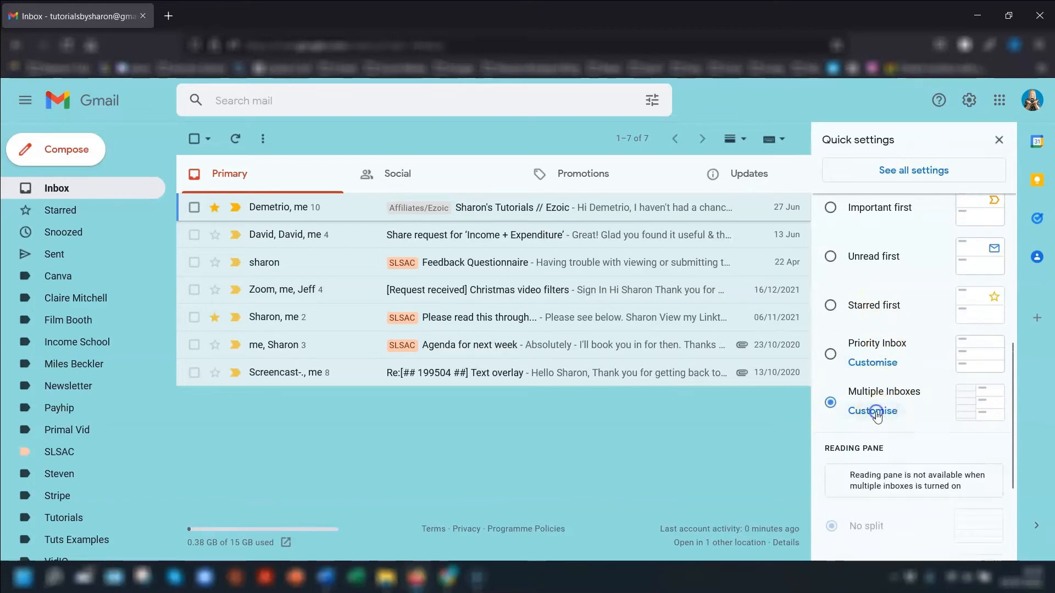
Step: Open the Multiple Inboxes customisation page in Settings > Inbox
left_click(872, 410)
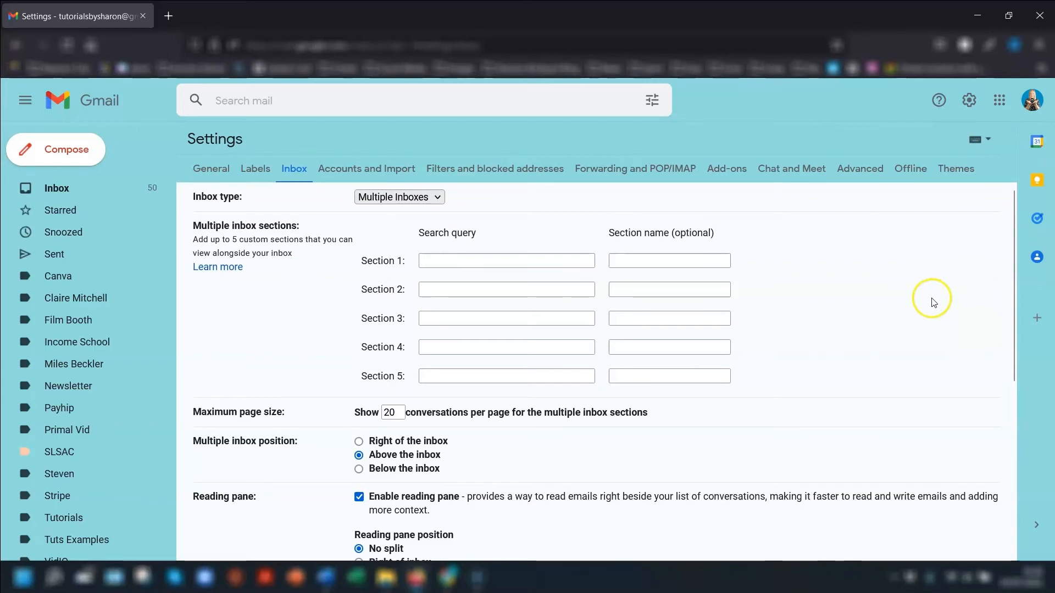
mouse_move(575, 313)
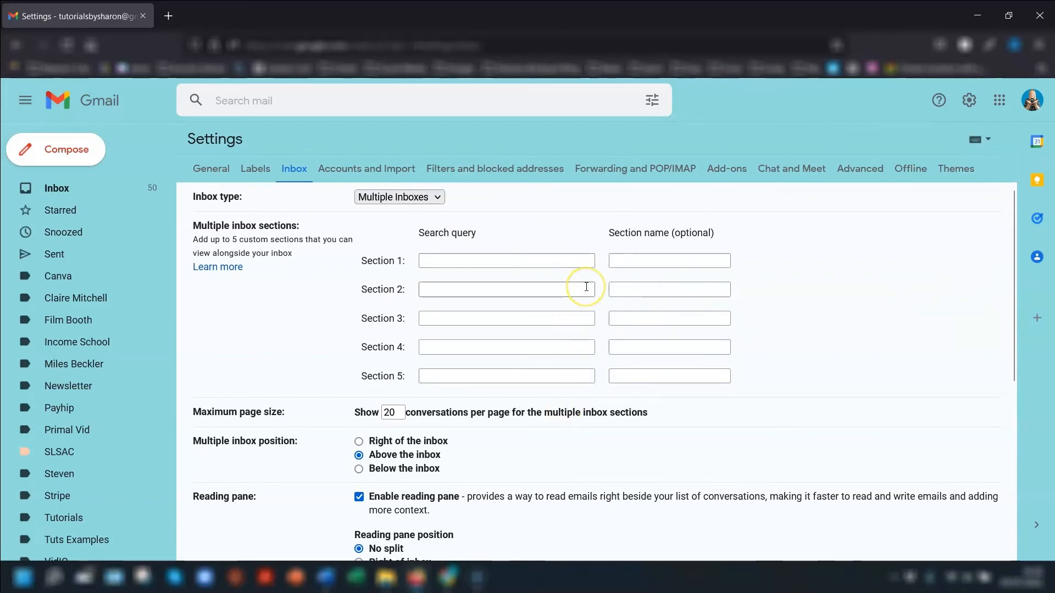
mouse_move(471, 285)
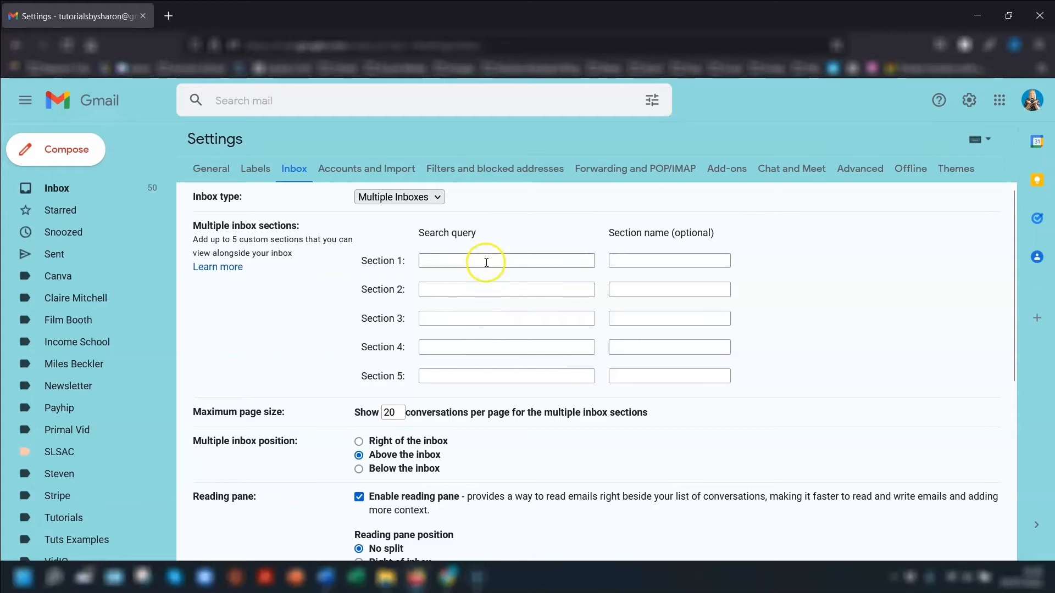
mouse_move(531, 306)
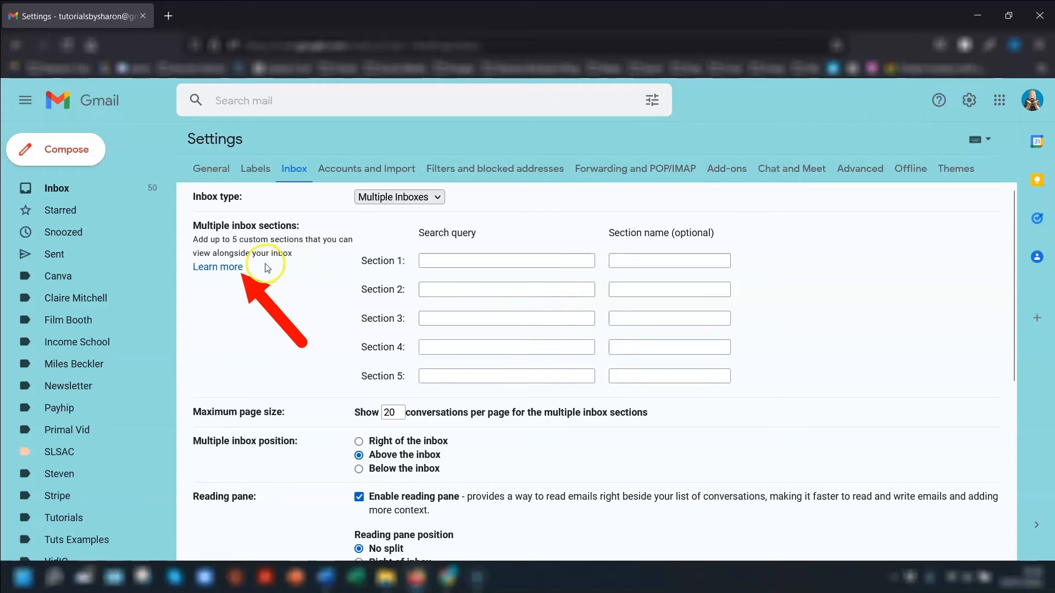
Step: Open the Learn more help on multiple inbox sections and scroll through it
left_click(217, 267)
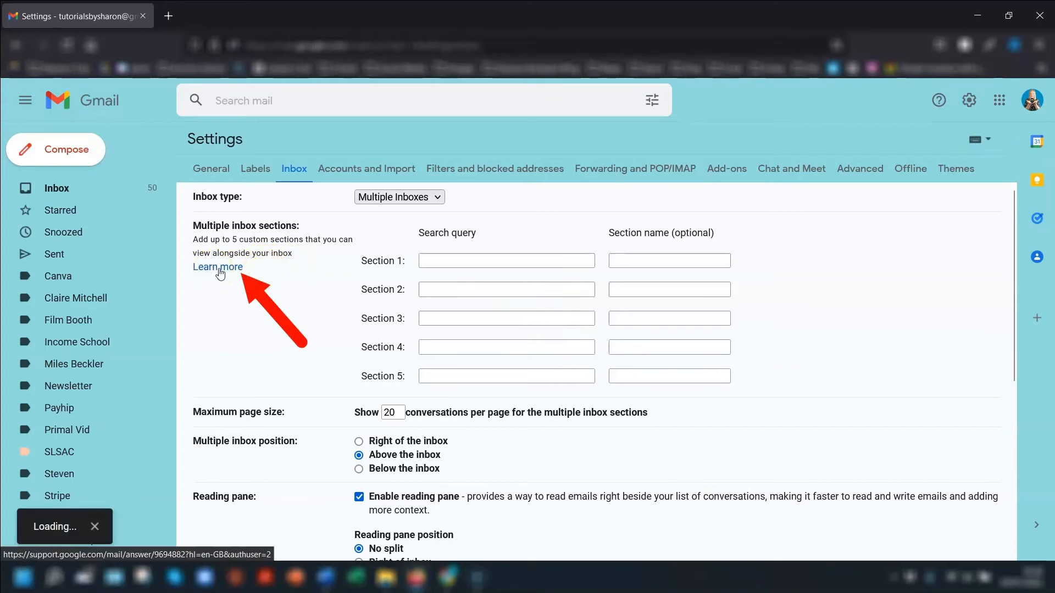
left_click(218, 267)
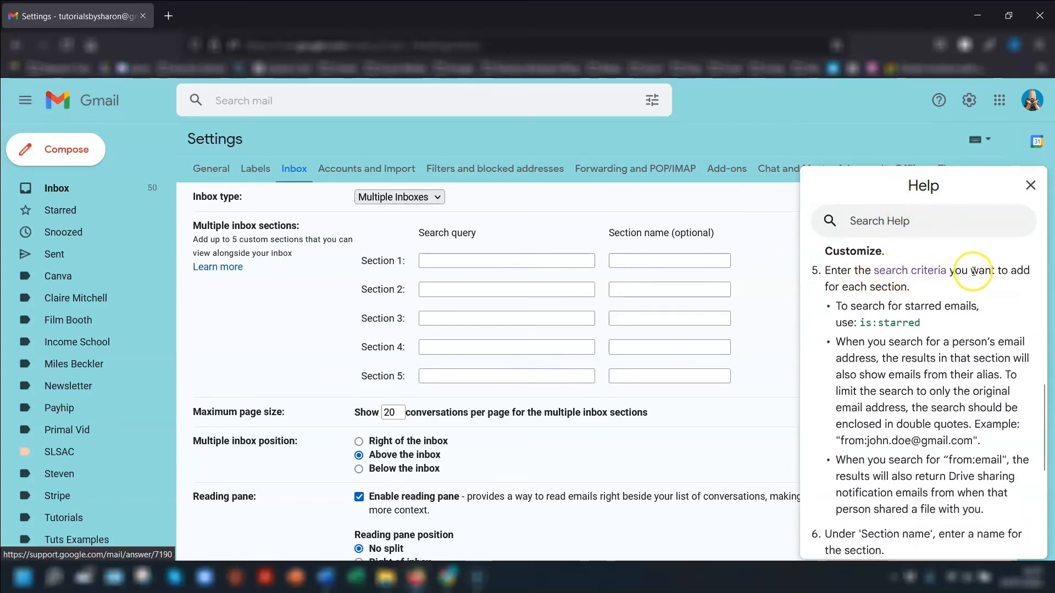
mouse_move(897, 336)
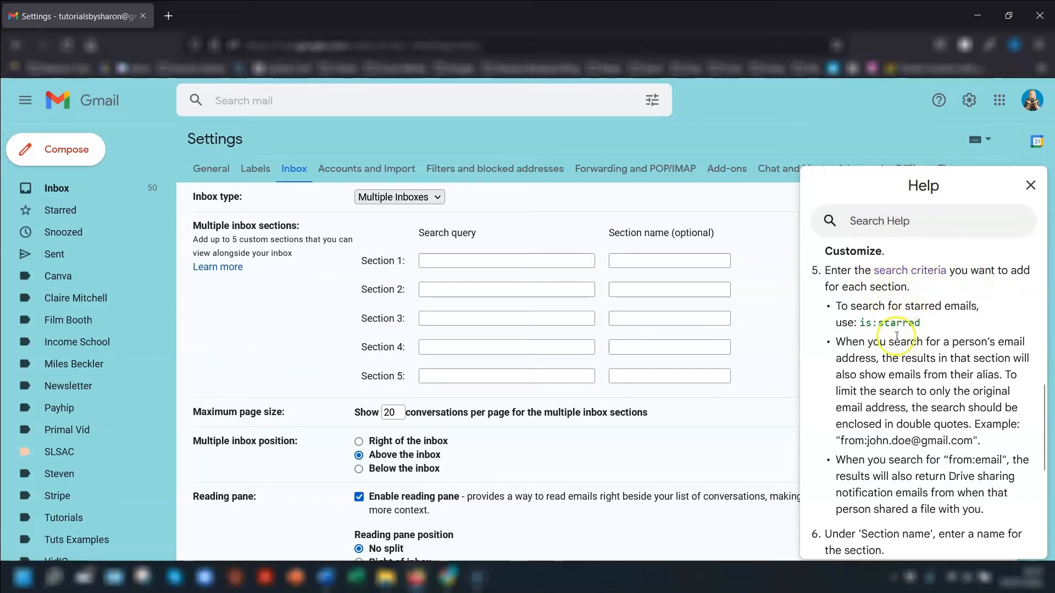
scroll("down", 3)
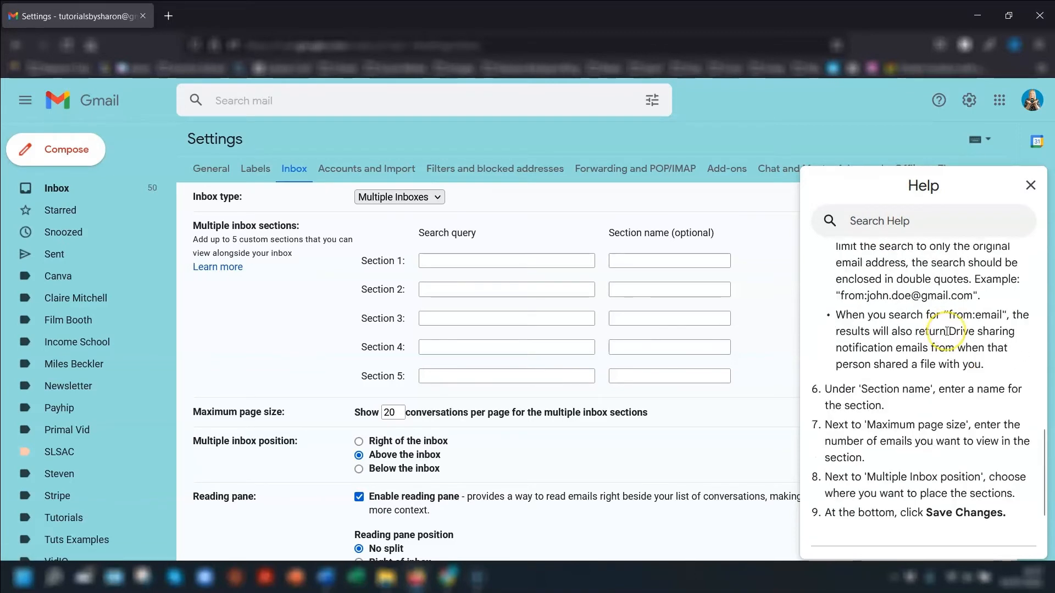
mouse_move(945, 331)
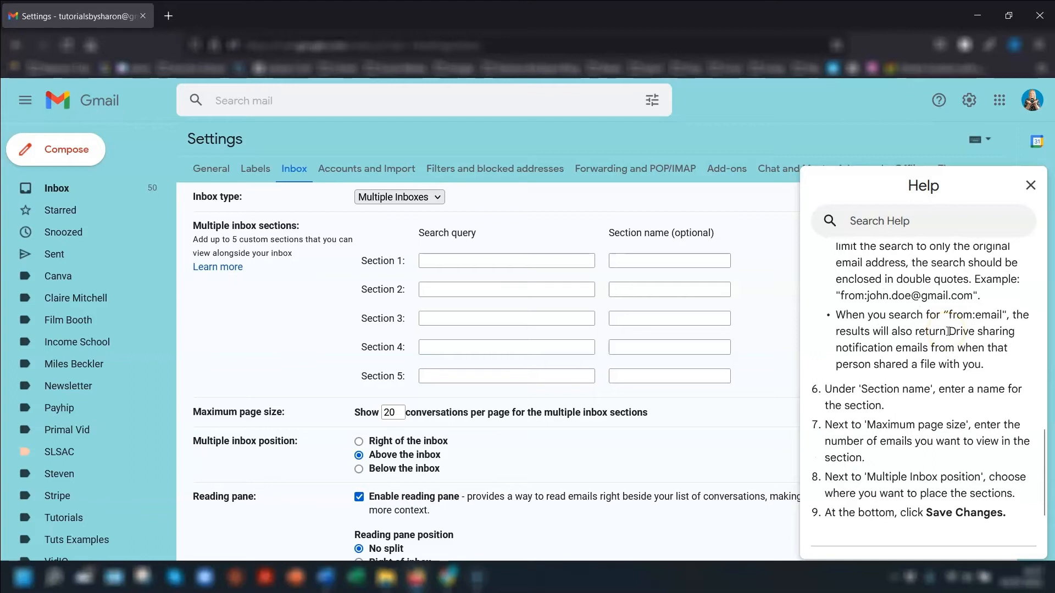
left_click(506, 260)
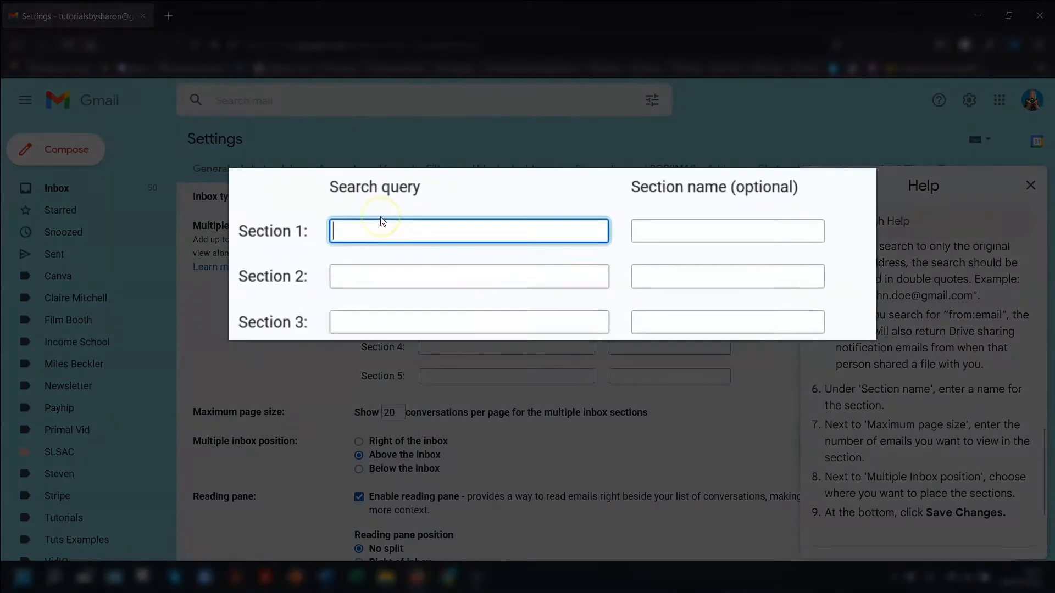
type("\"from:")
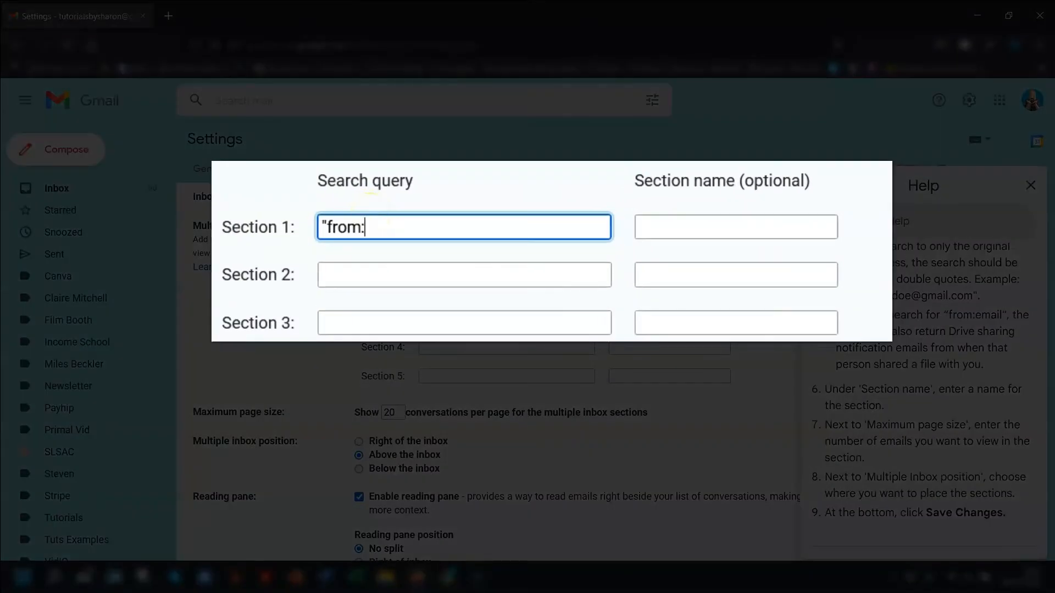
type("shar")
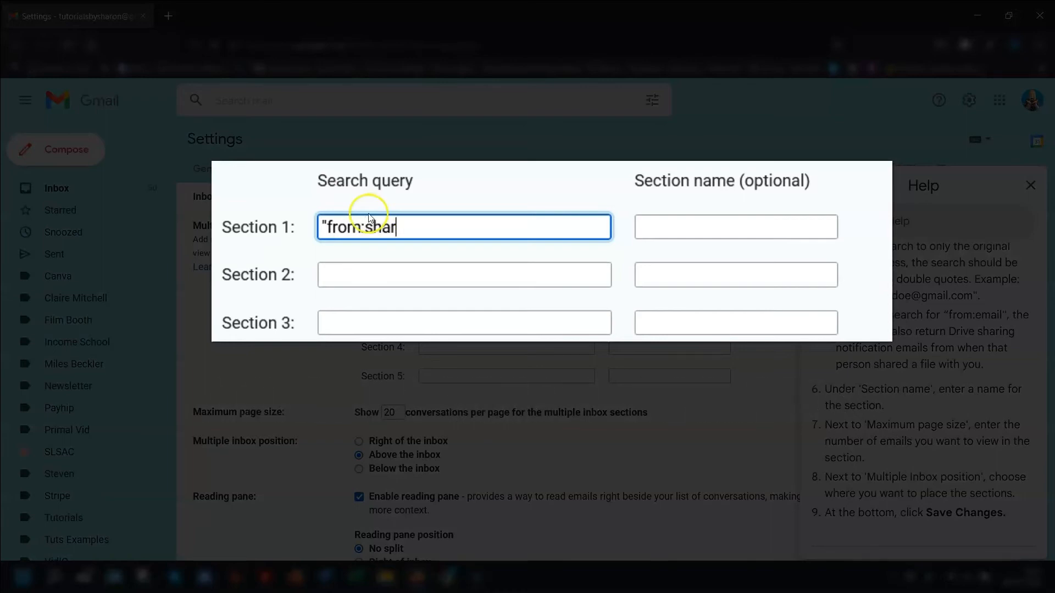
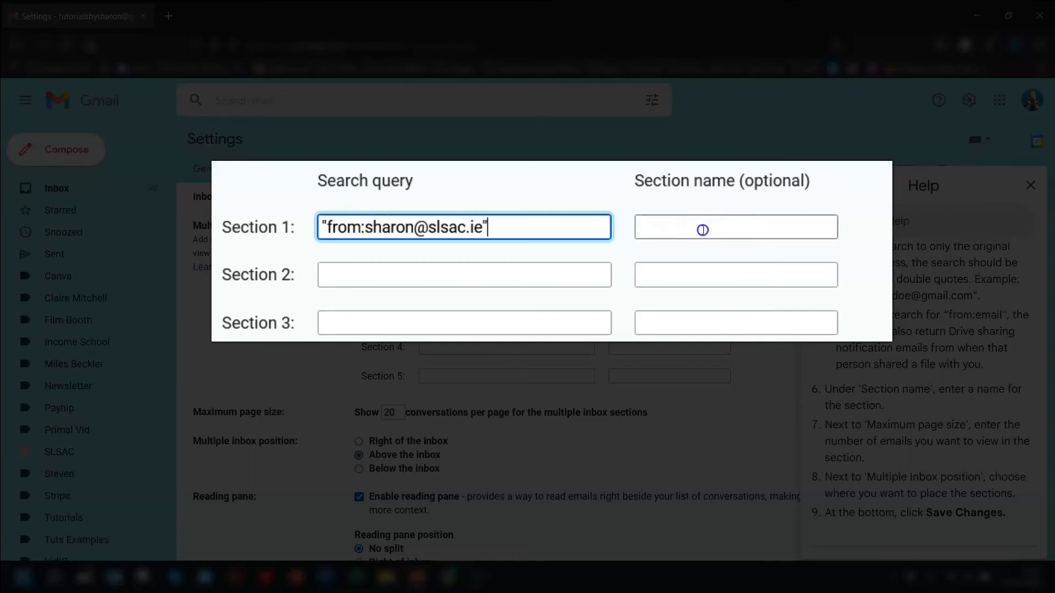
left_click(734, 227)
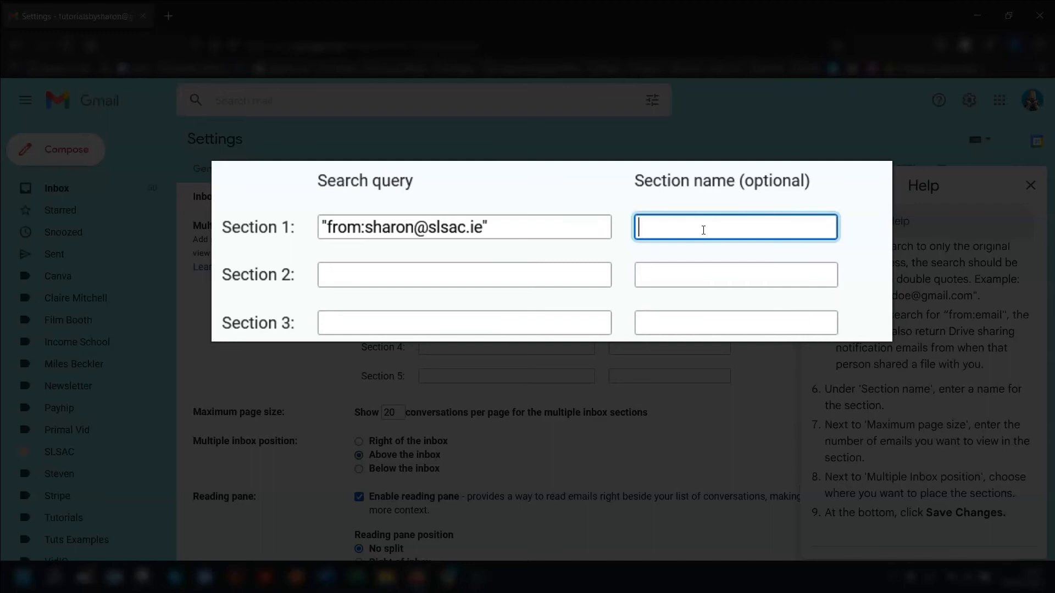
type("Sharon")
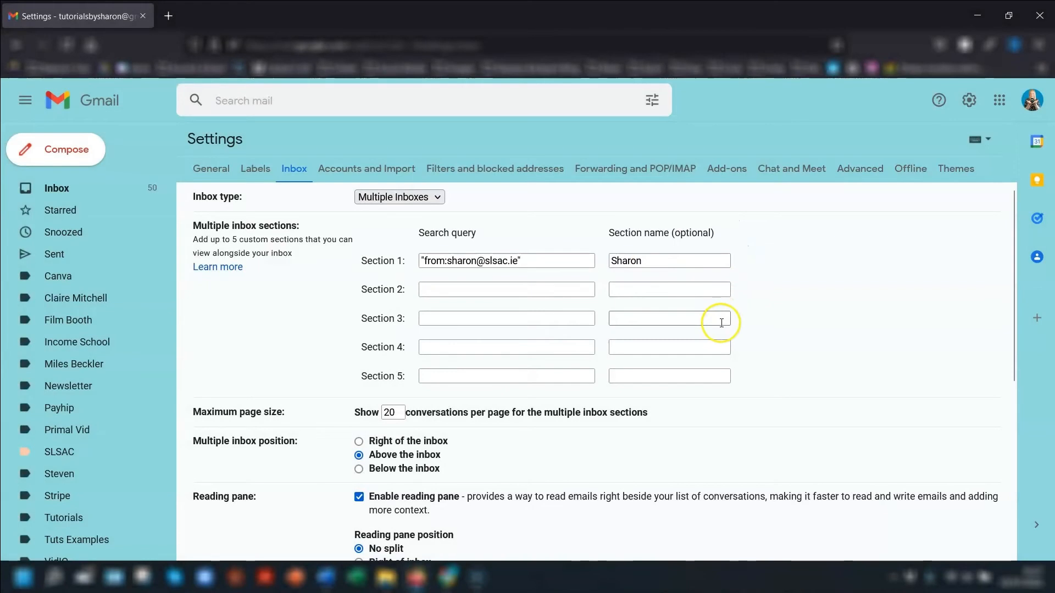
scroll("down", 3)
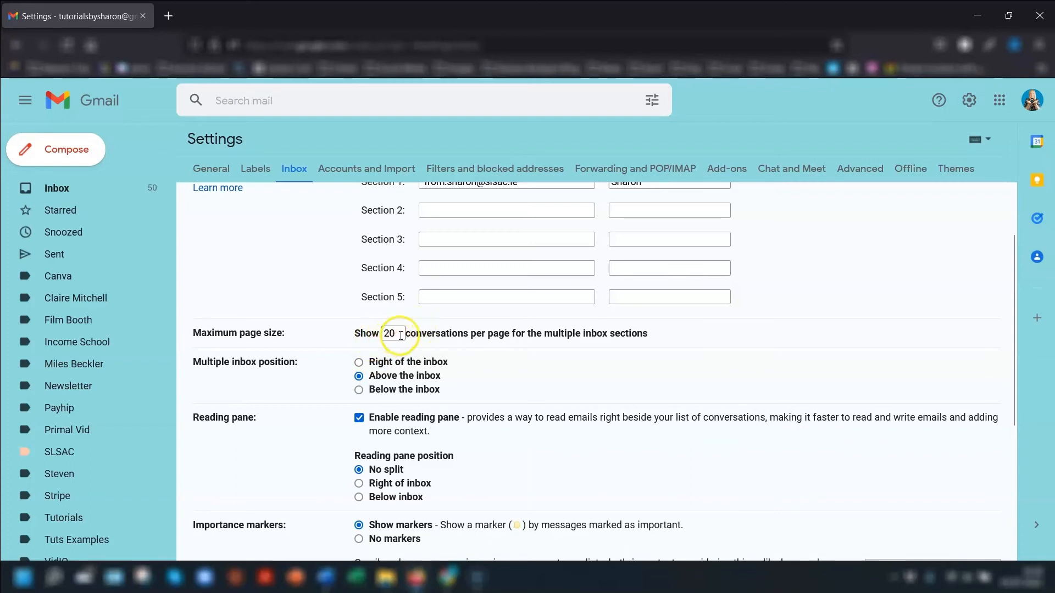
scroll("down", 3)
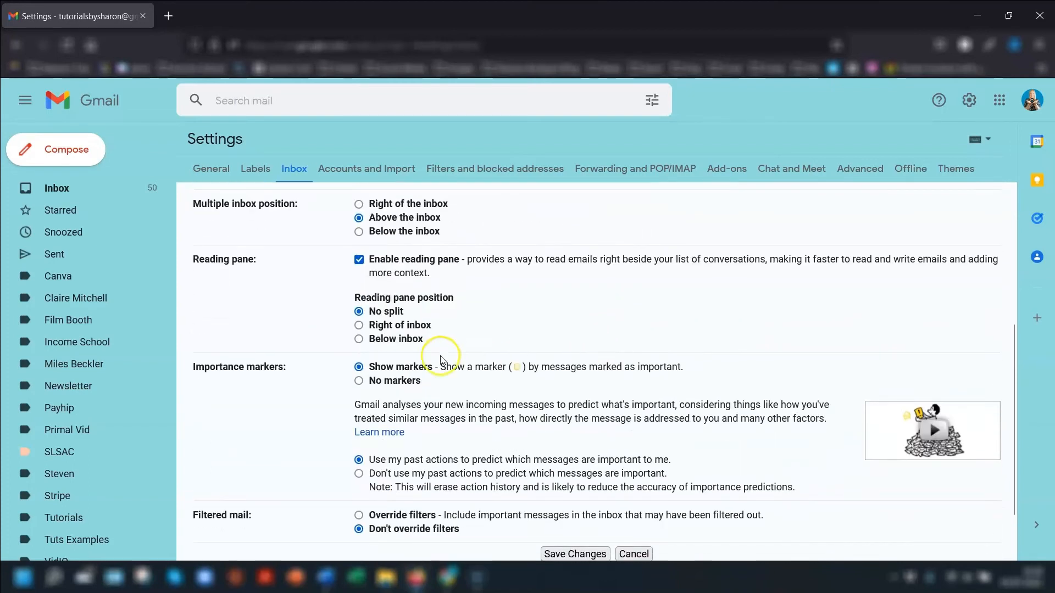
scroll("down", 3)
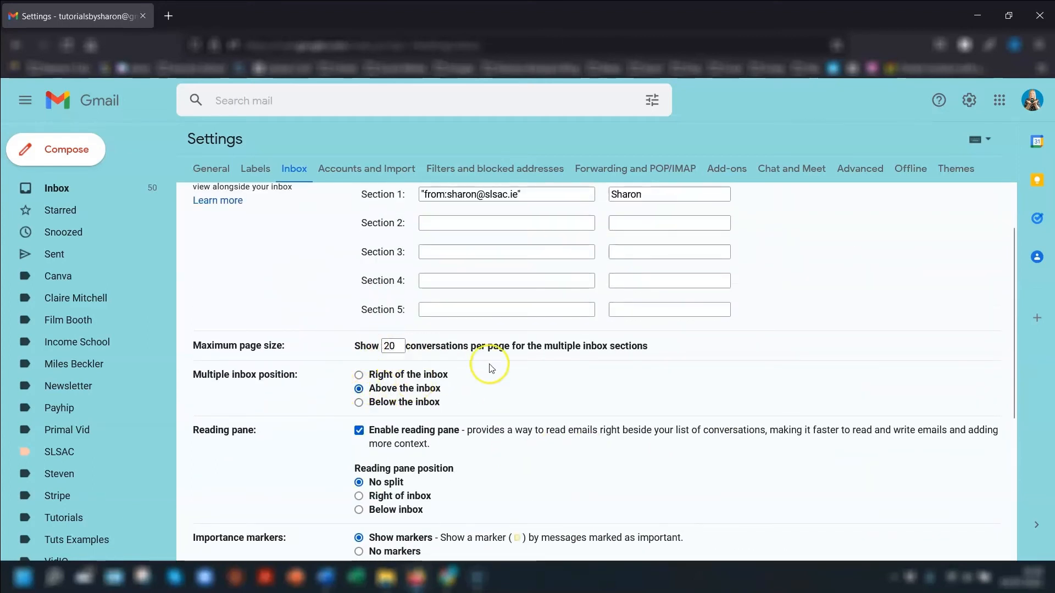
scroll("down", 3)
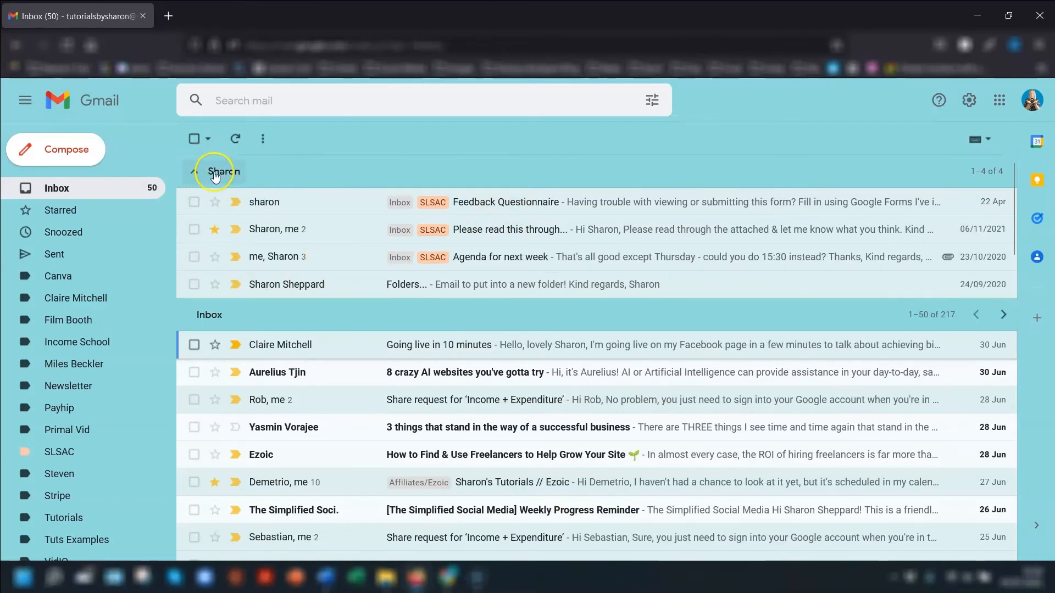
Step: Collapse and re-expand the 'Sharon' section above the inbox, then reopen quick settings
left_click(194, 171)
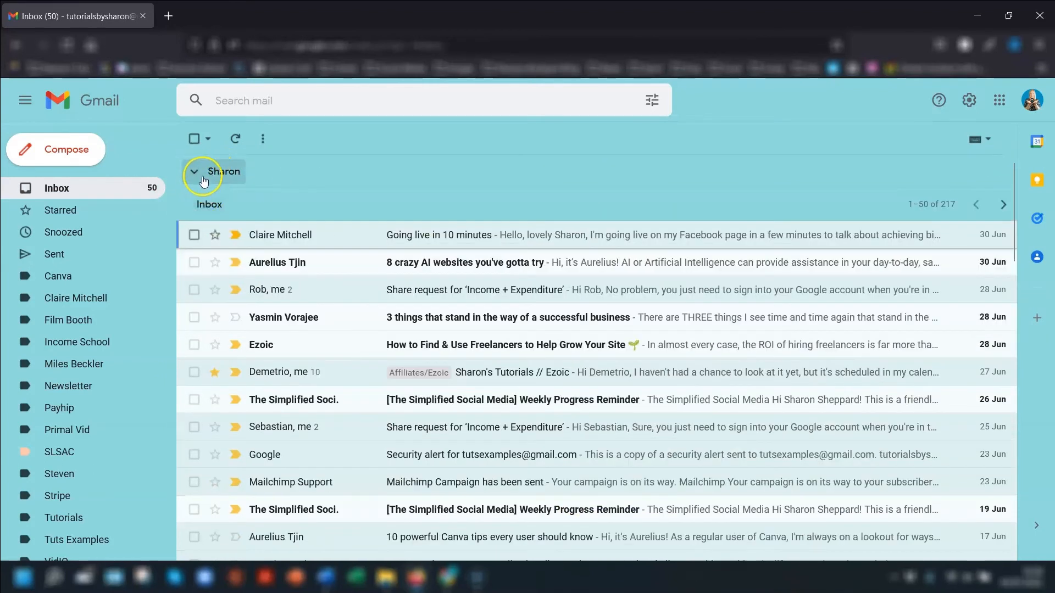
left_click(195, 171)
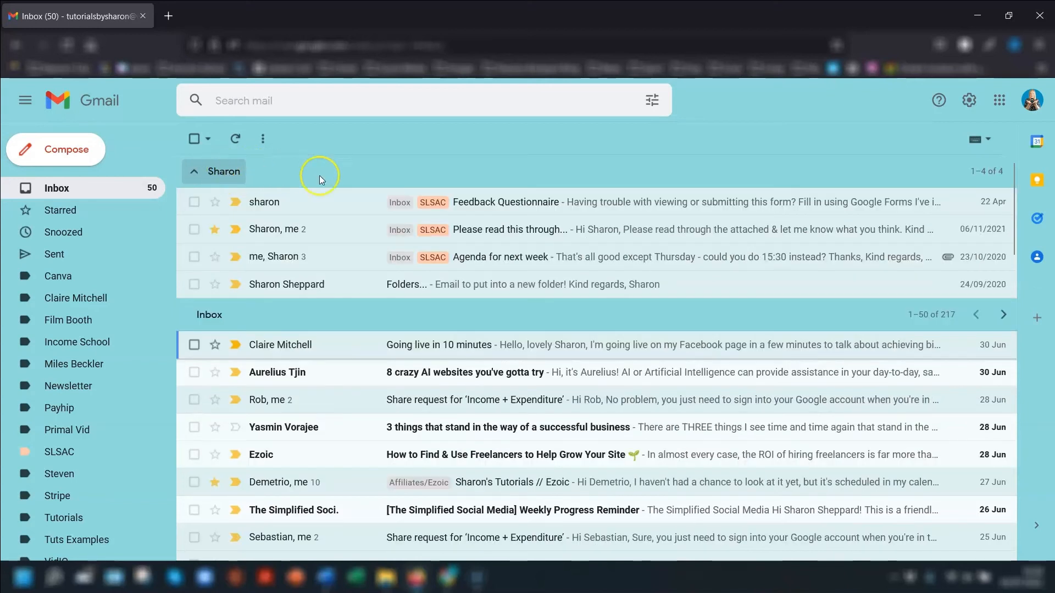
mouse_move(337, 486)
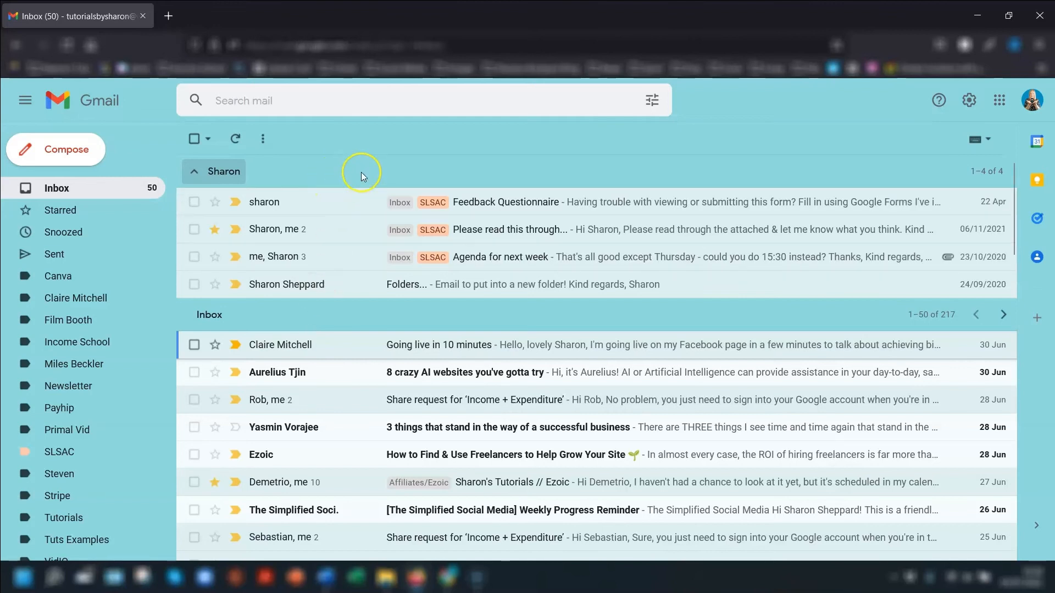
mouse_move(814, 195)
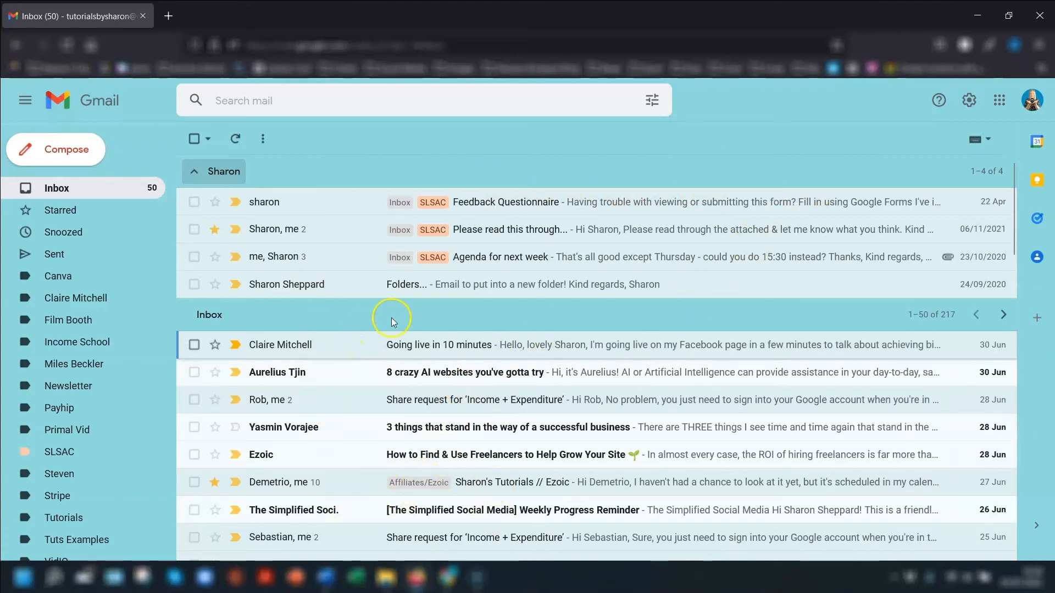
mouse_move(429, 329)
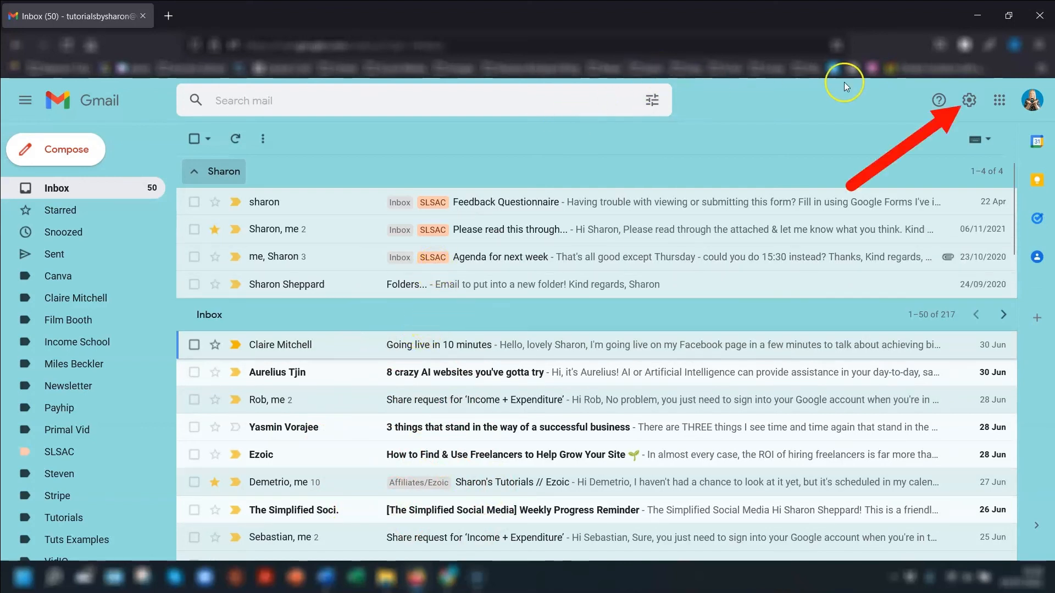
left_click(968, 100)
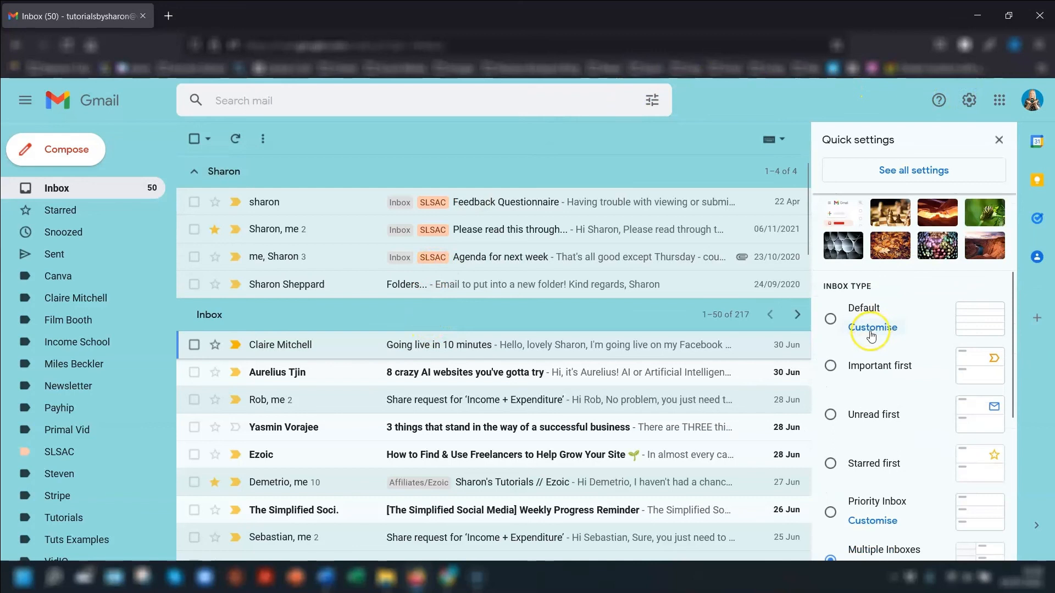